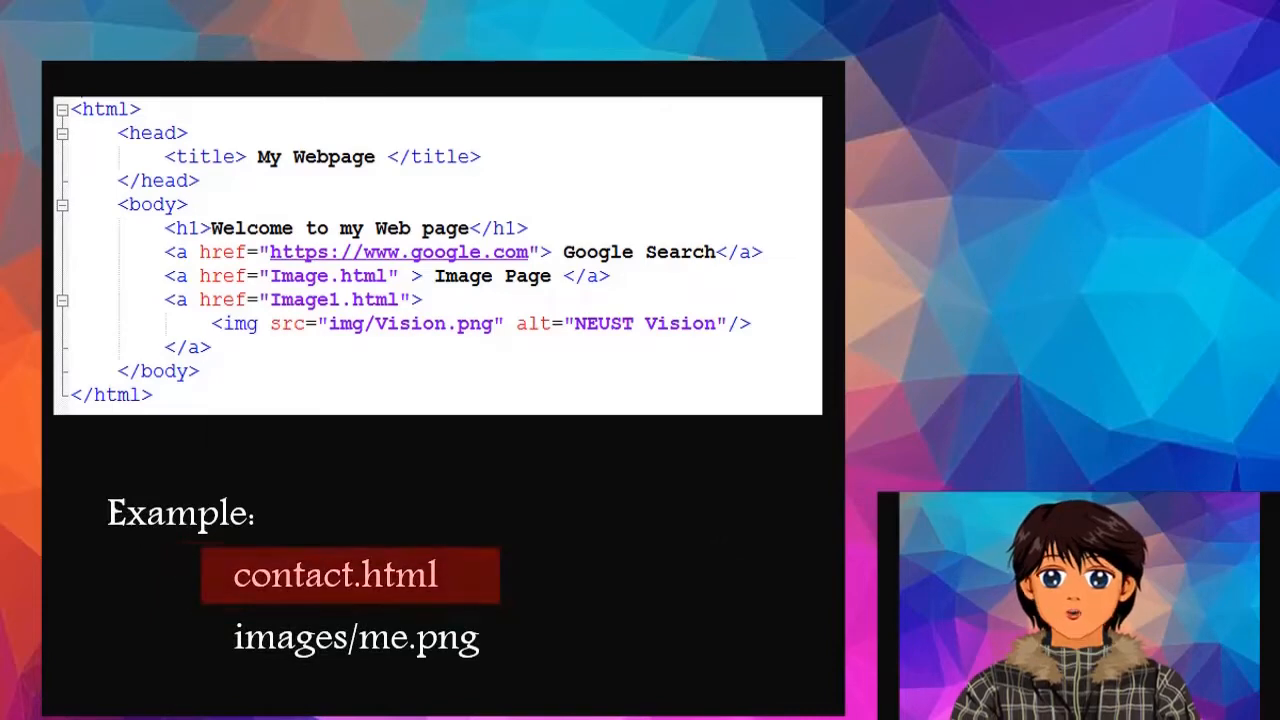
Highlight the <a href="Image1.html"> link wrapping the Vision image, then bring the rendered page forward.
click(356, 640)
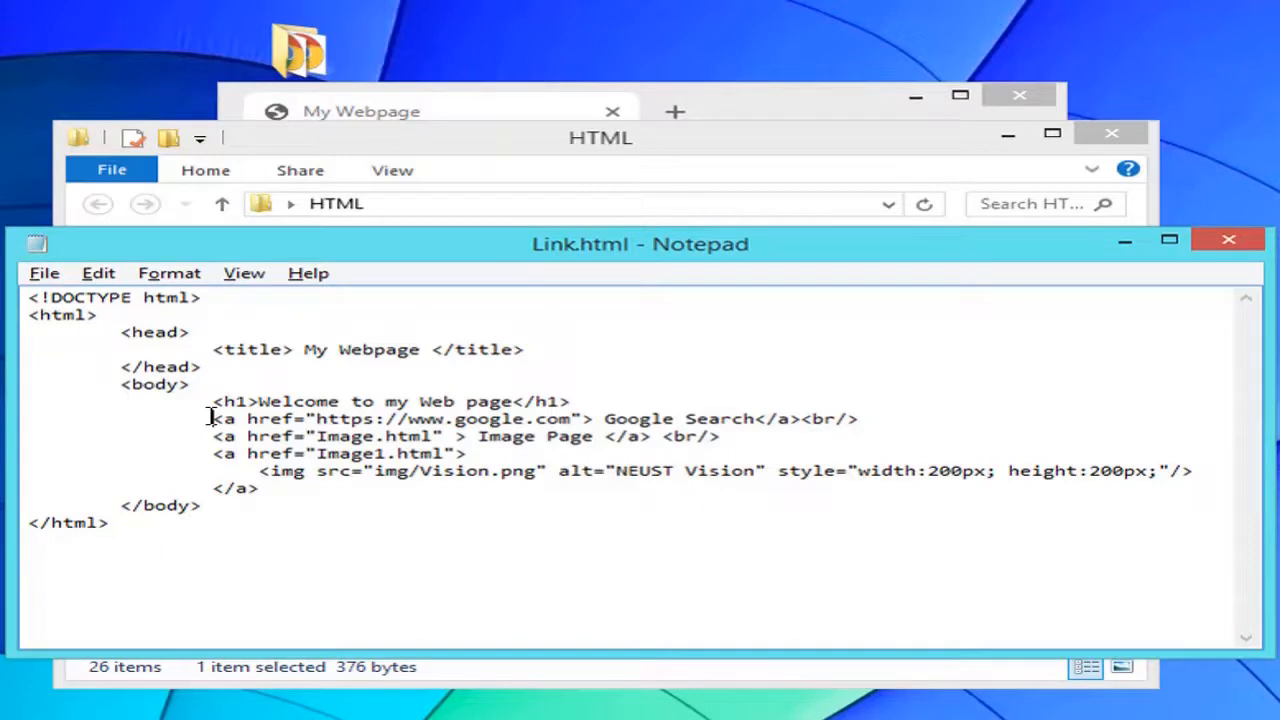
drag(212, 418, 858, 418)
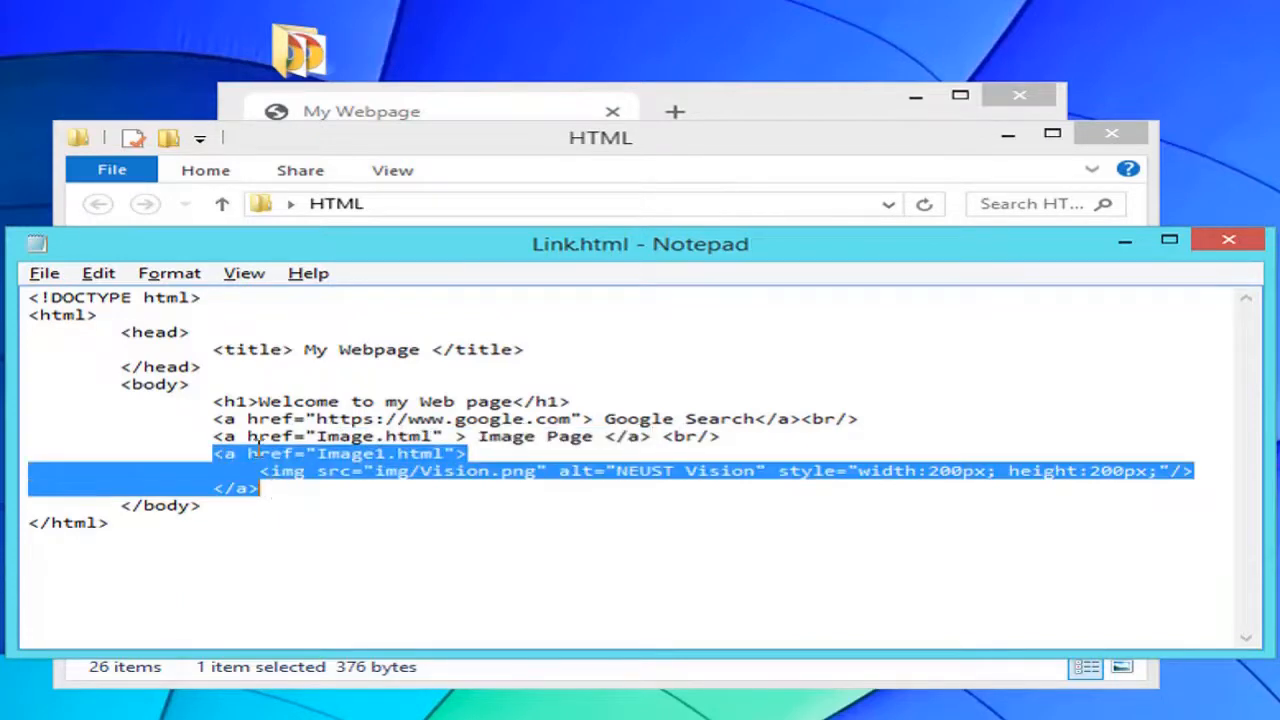
click(44, 272)
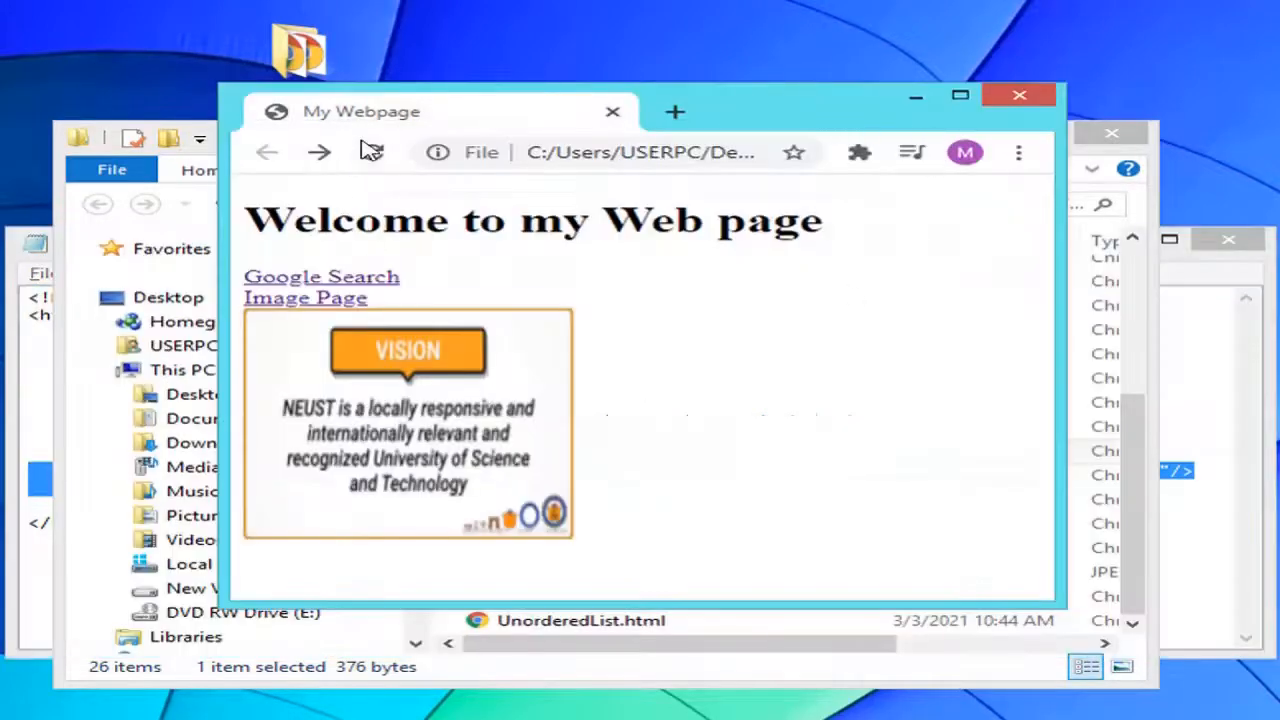
Follow the clickable Vision image on My Webpage to reach Image1.html.
click(320, 276)
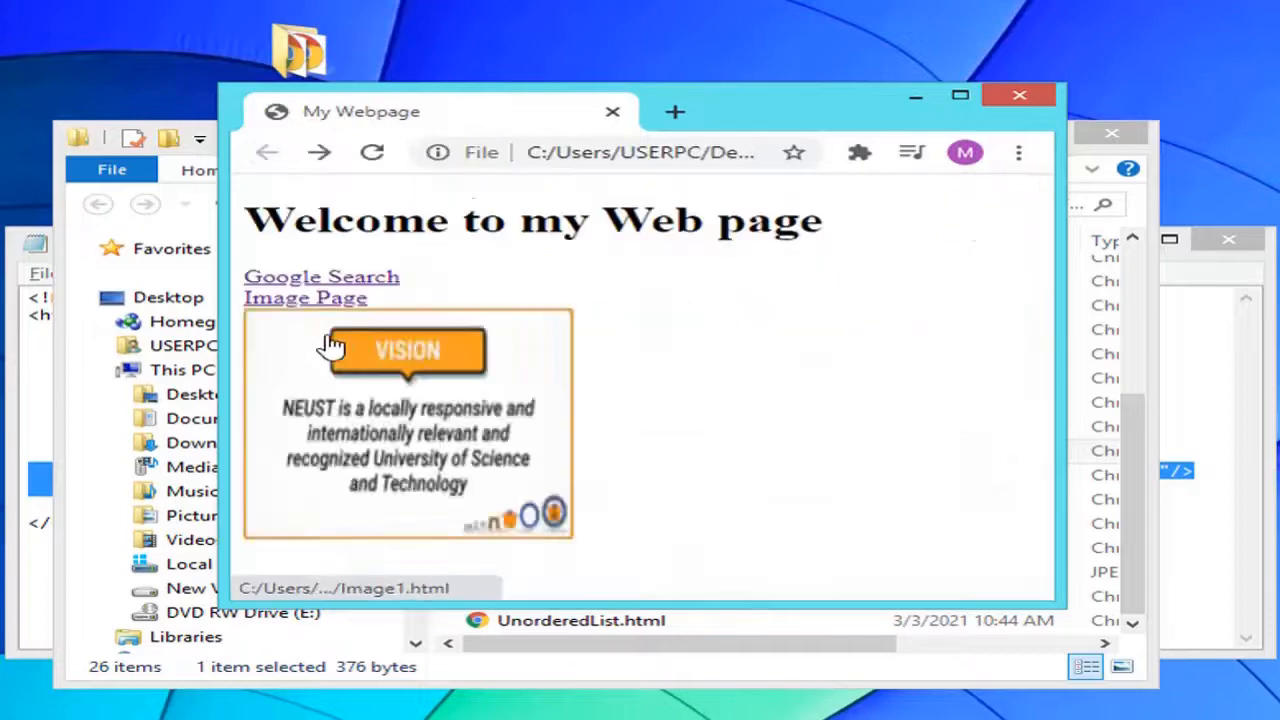
click(304, 296)
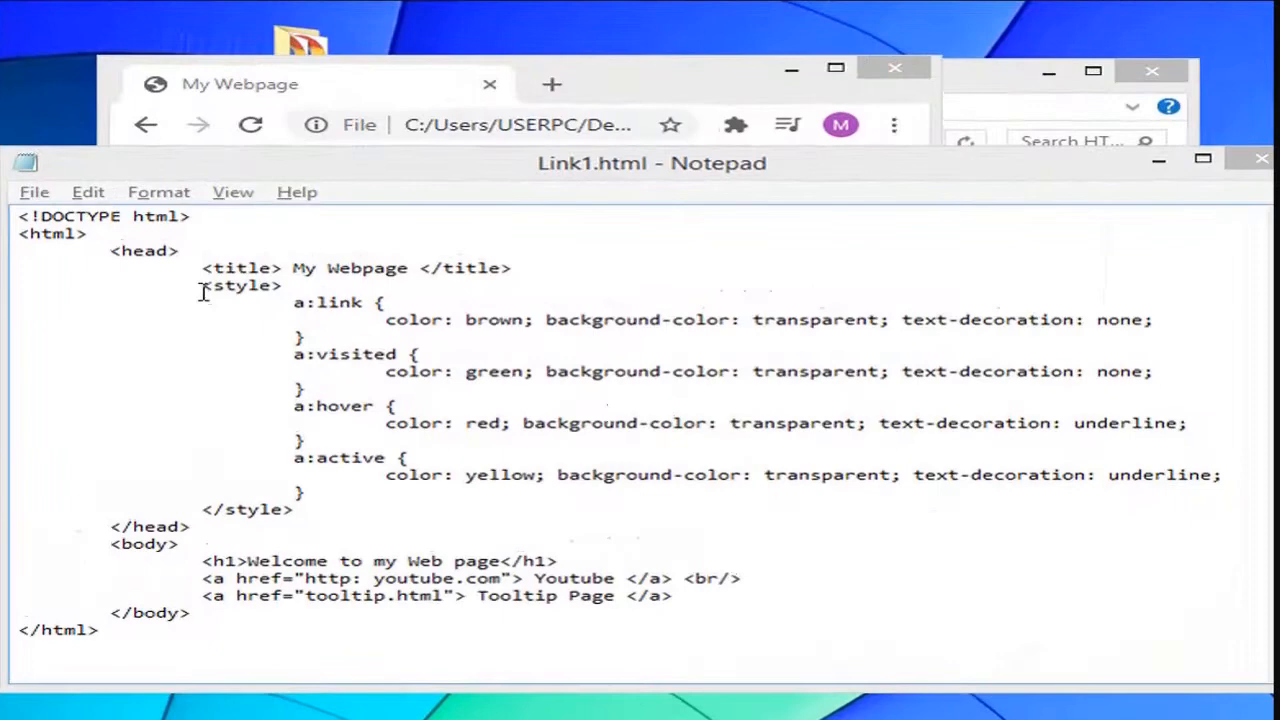
Highlight the <style> element in the head of Link1.html that defines the link colours.
double_click(242, 284)
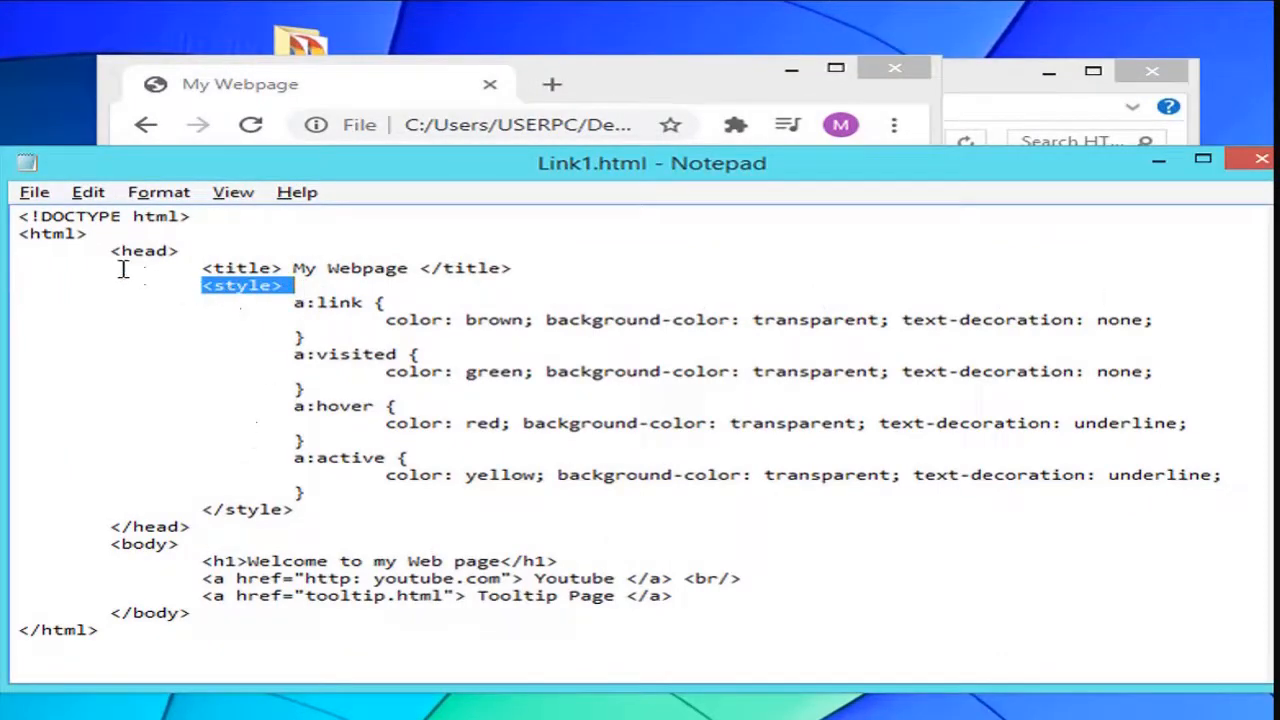
double_click(144, 250)
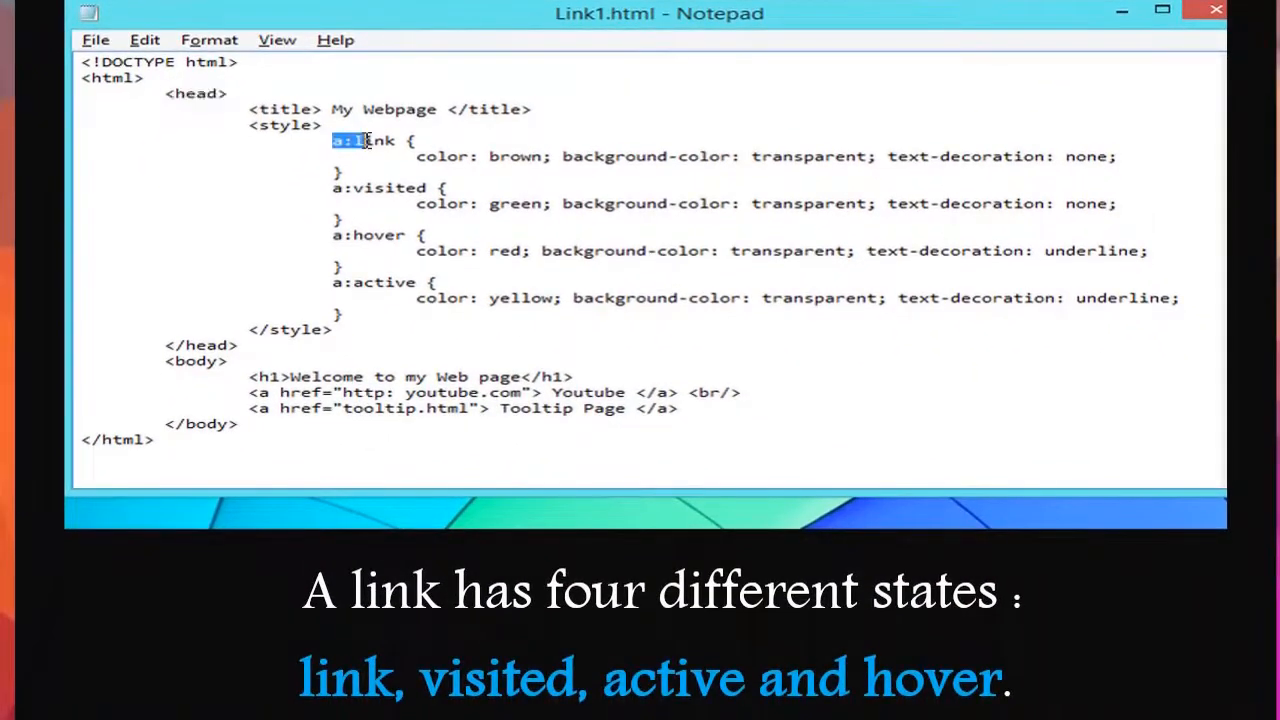
Highlight the a:link selector among the link-state rules, then bring the rendered Link1 page forward.
double_click(380, 188)
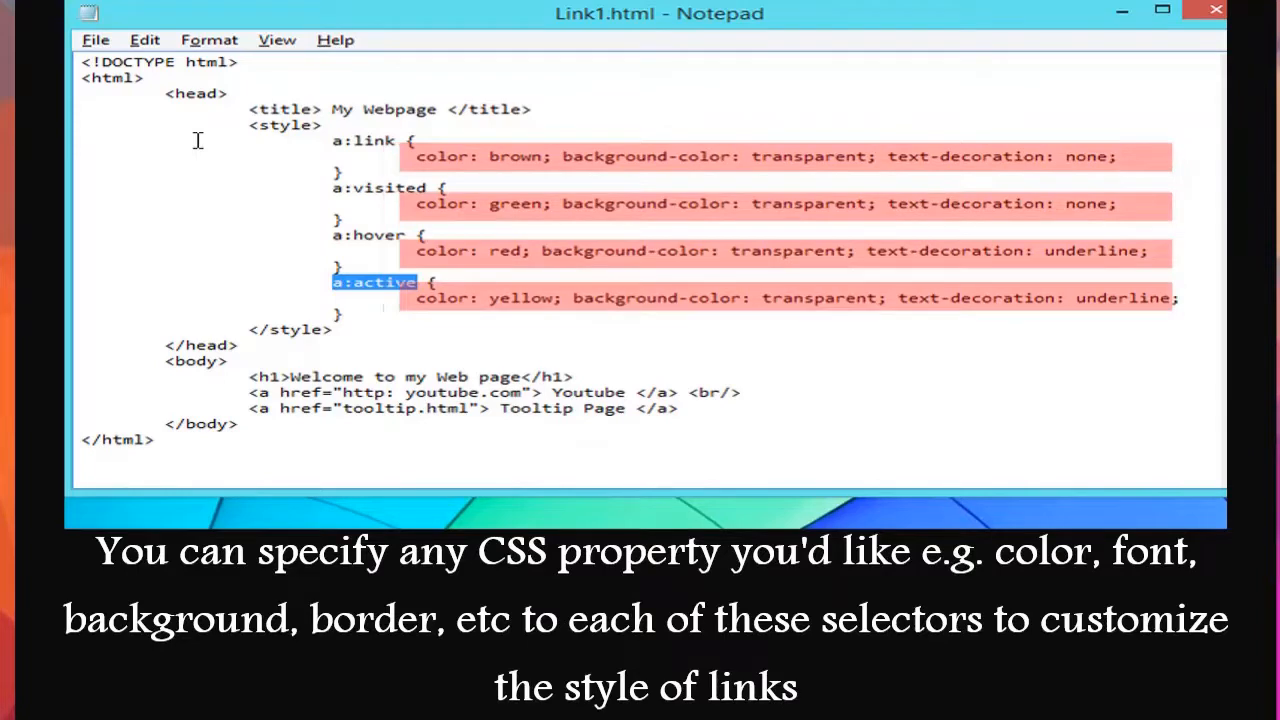
click(96, 40)
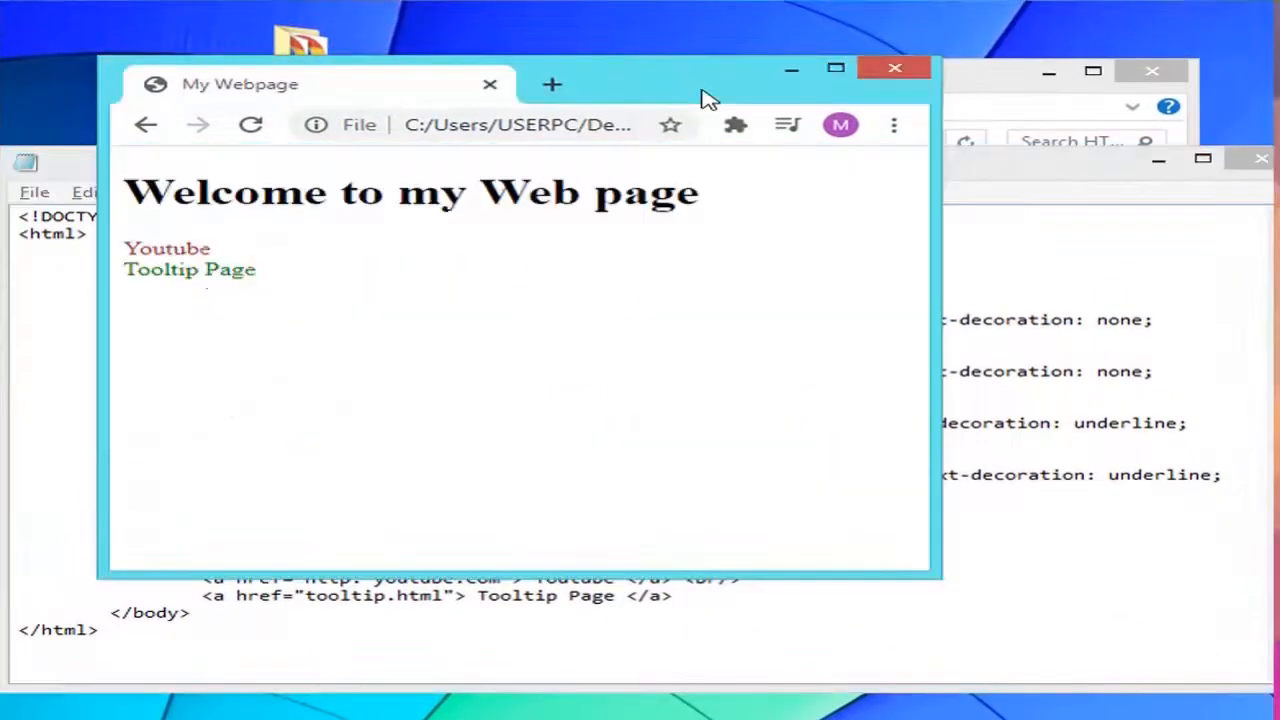
mouse_move(230, 268)
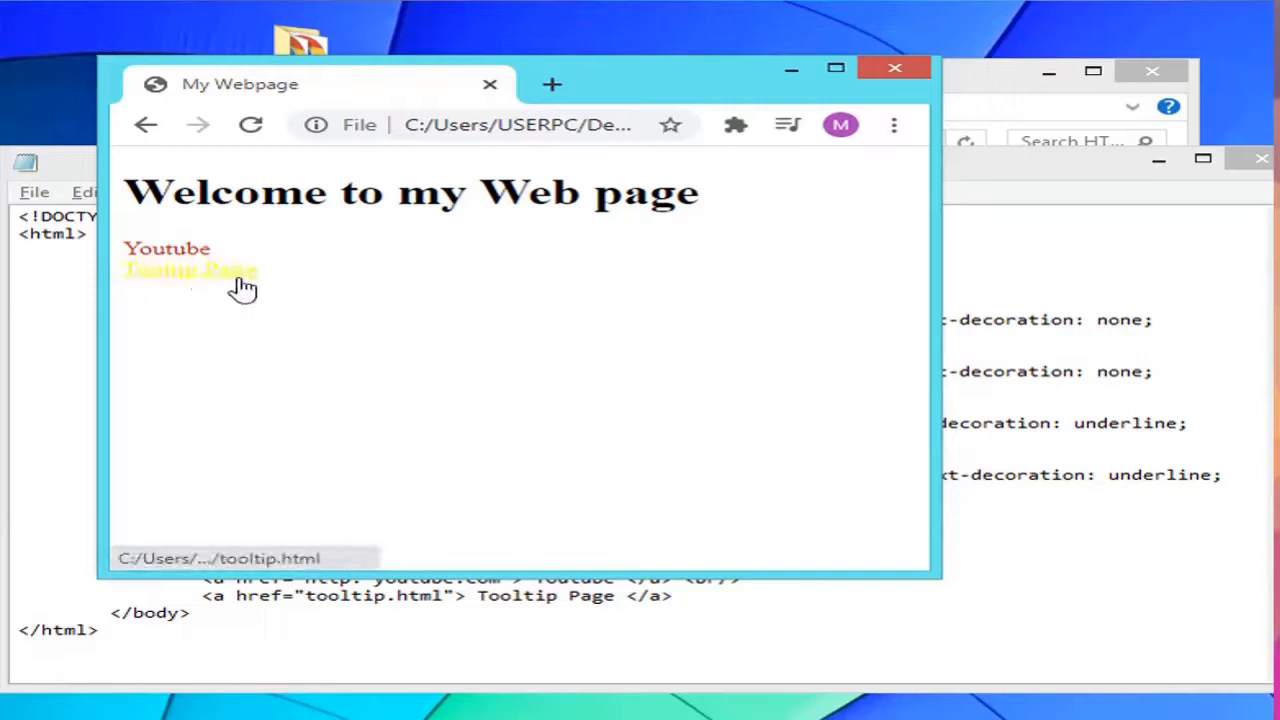
Follow the green Tooltip Page link to the yellow page with its heading and paragraph.
click(190, 270)
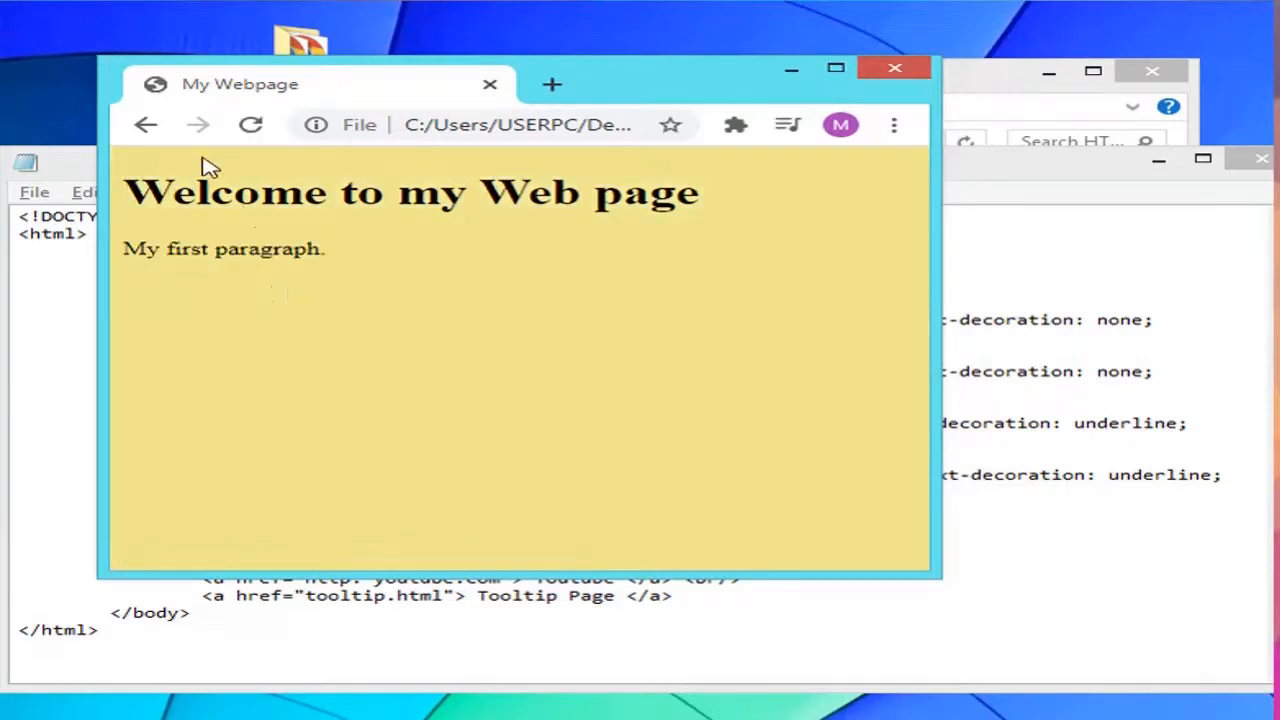
mouse_move(222, 164)
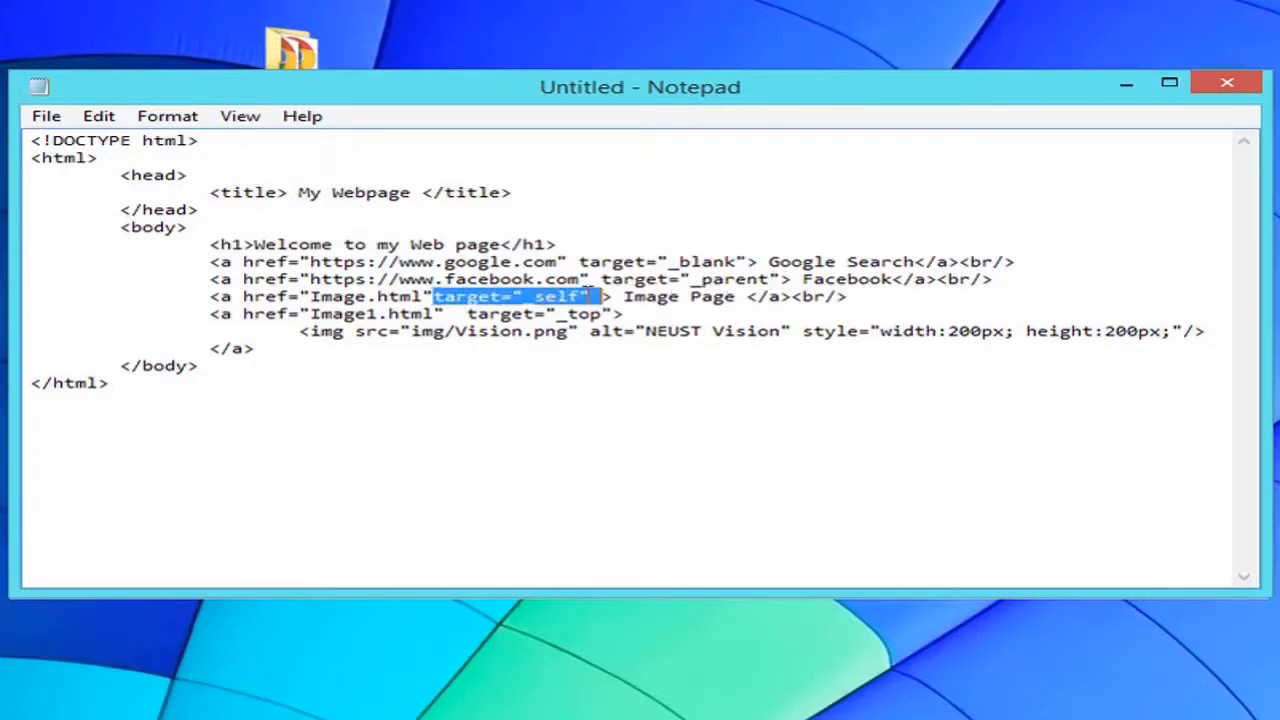
Highlight the _top target attribute on the image link.
click(492, 312)
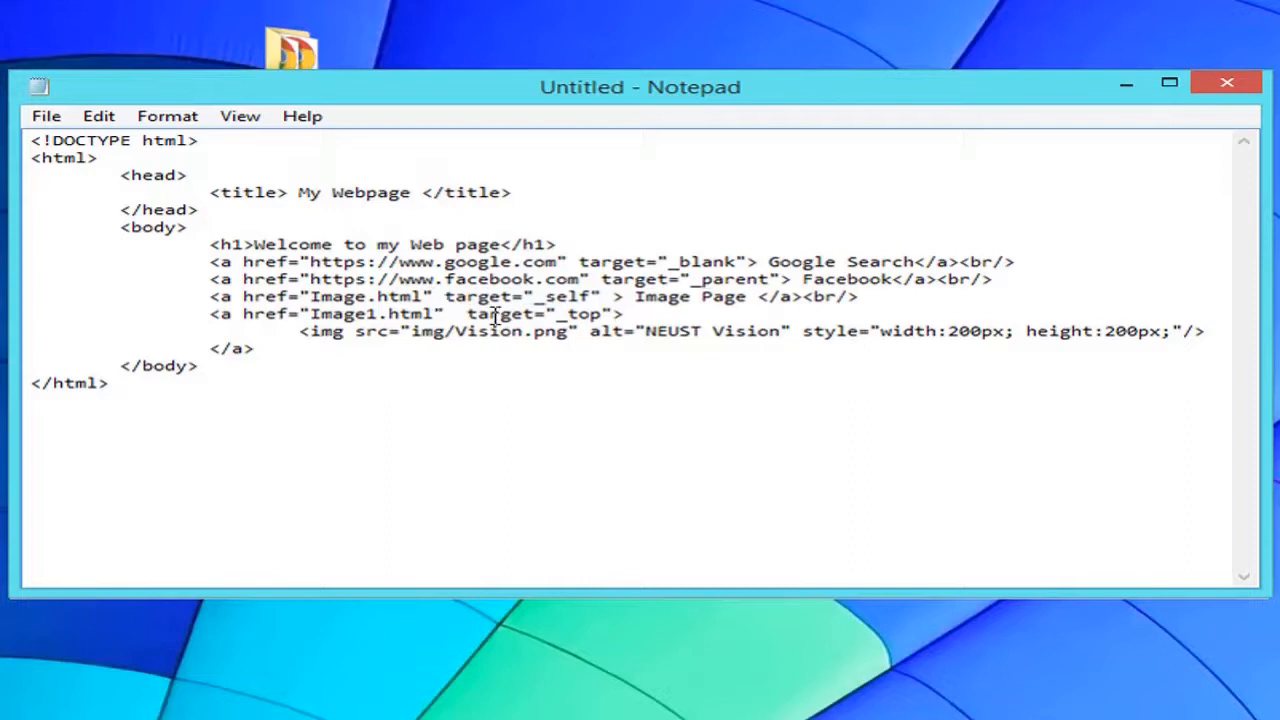
drag(468, 312, 610, 312)
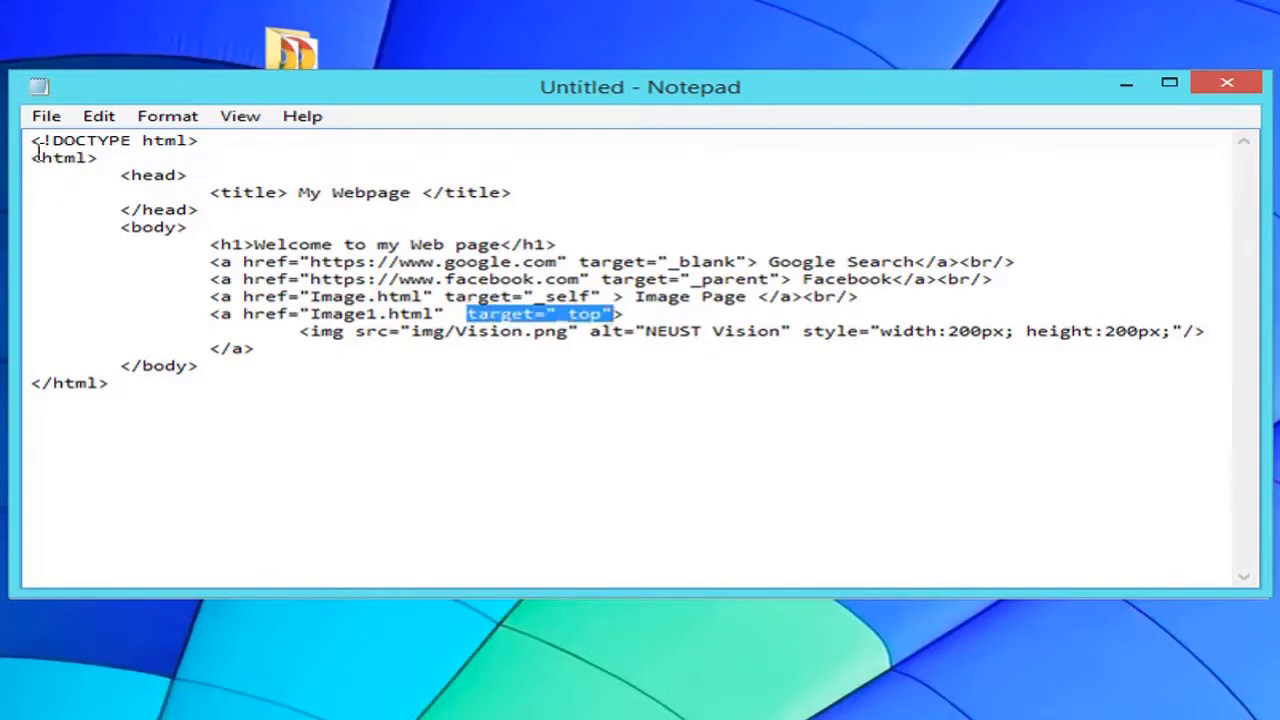
Save the page with _blank, _parent, _self and _top targets as Link2.html.
click(46, 116)
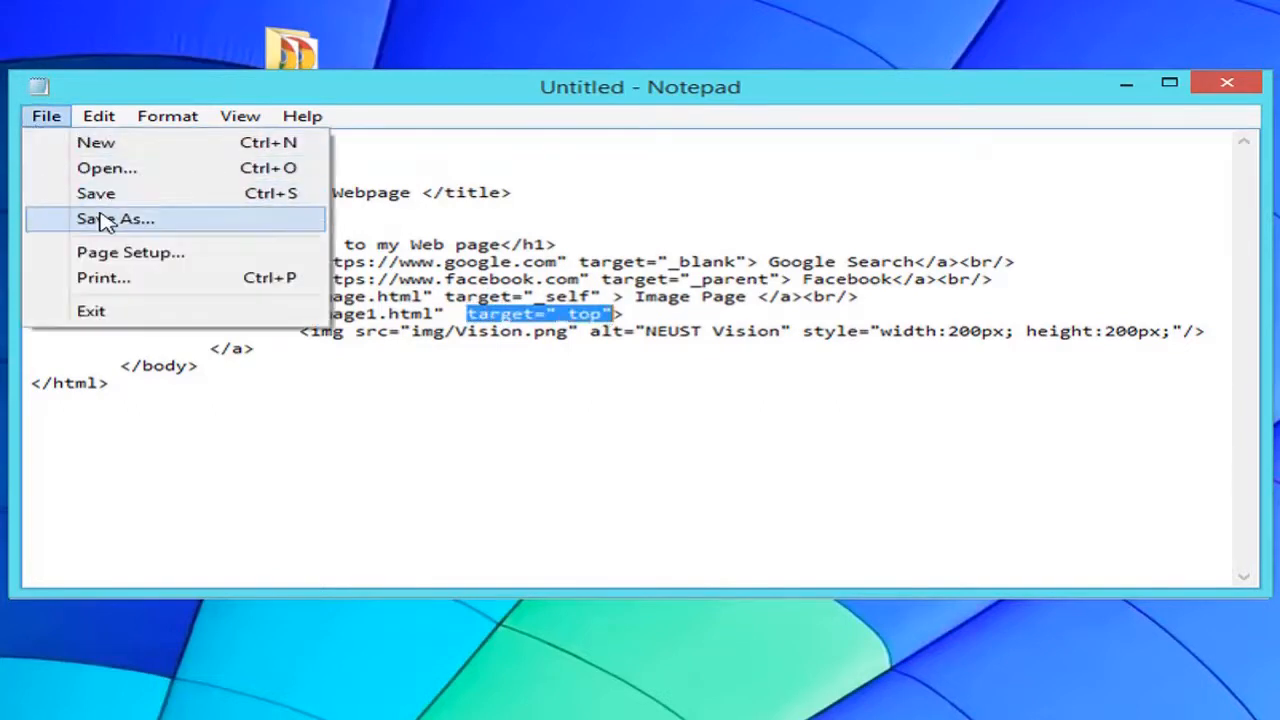
click(110, 218)
text(Link1.)
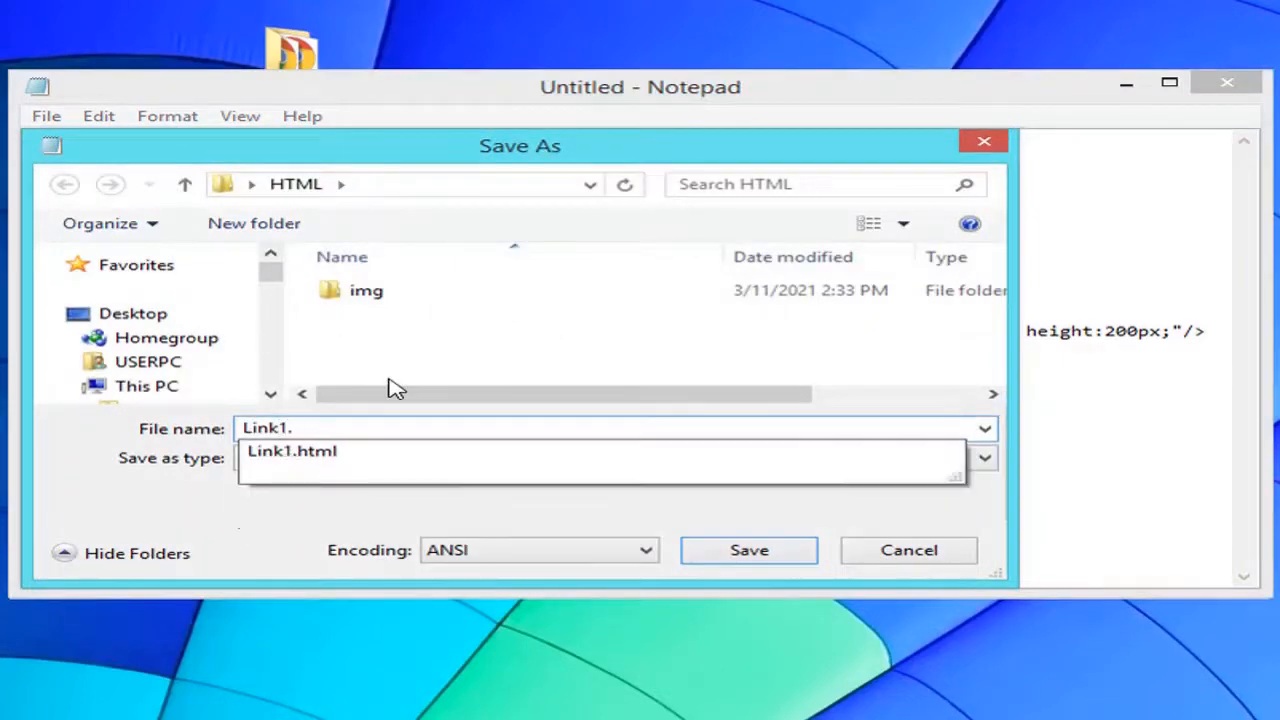
click(748, 550)
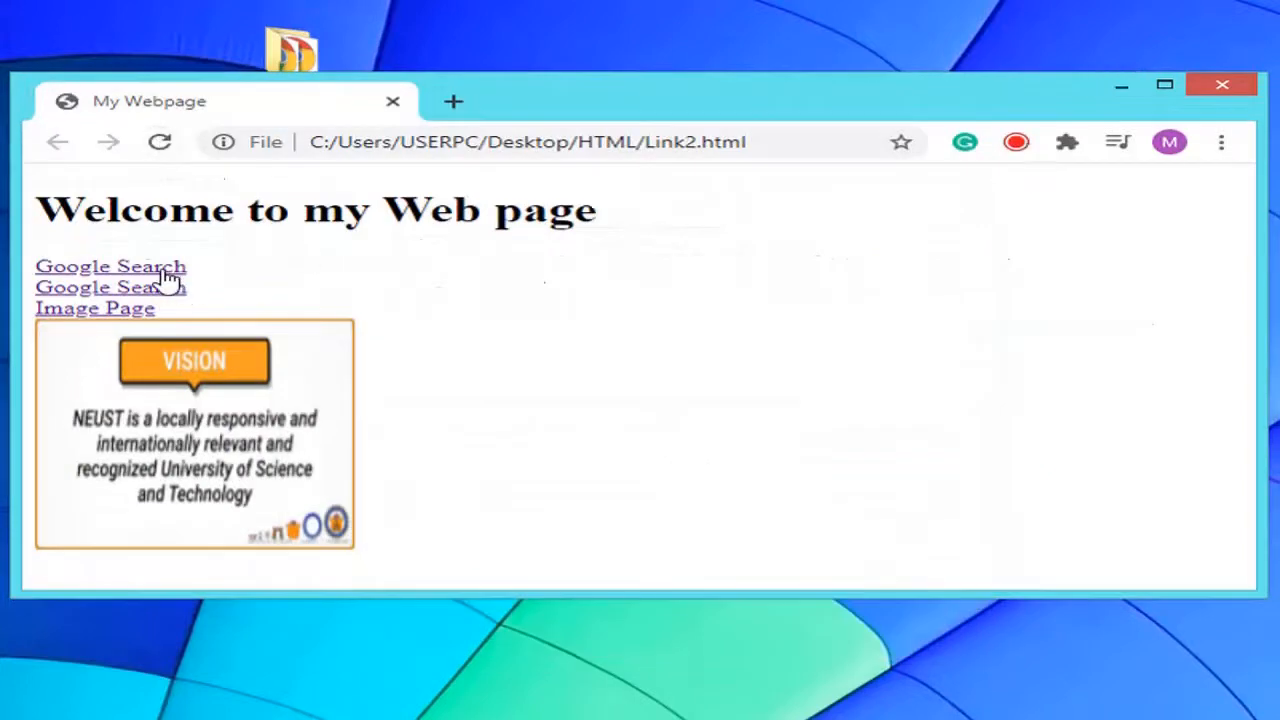
Open Google Search in a new tab, go back from Facebook to My Webpage, then follow the Image Page link.
click(110, 266)
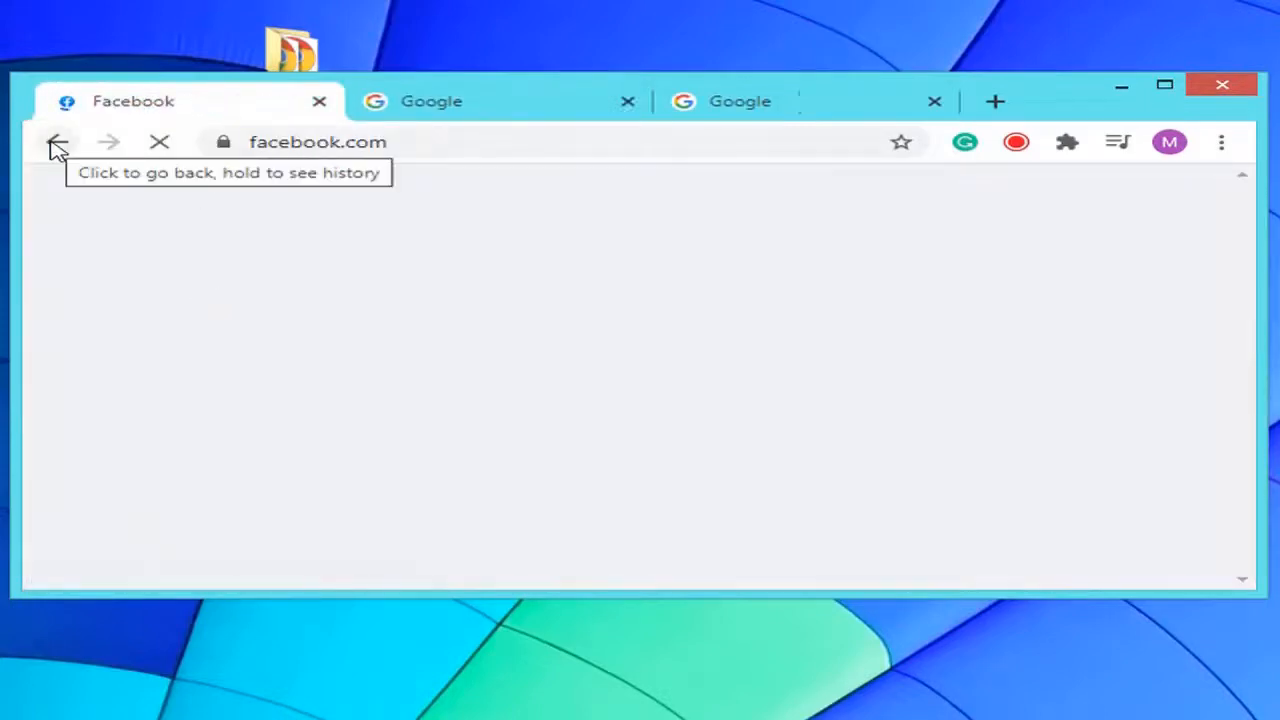
click(56, 142)
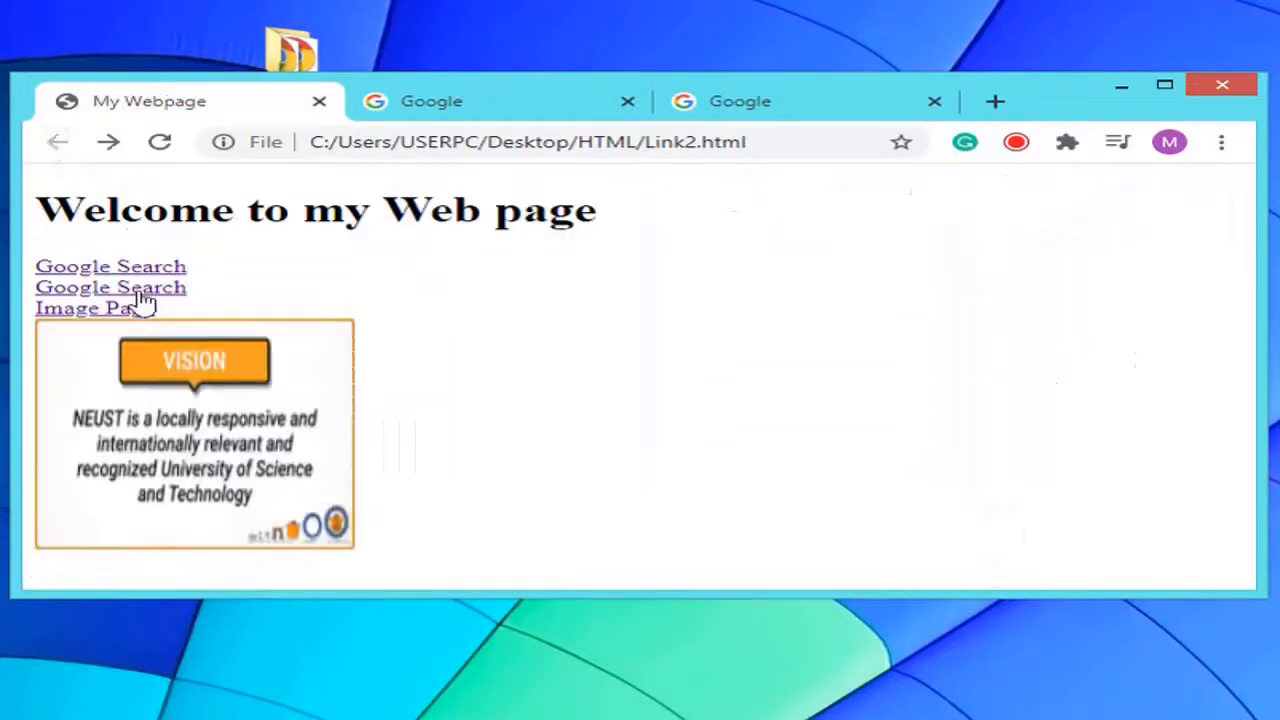
click(84, 308)
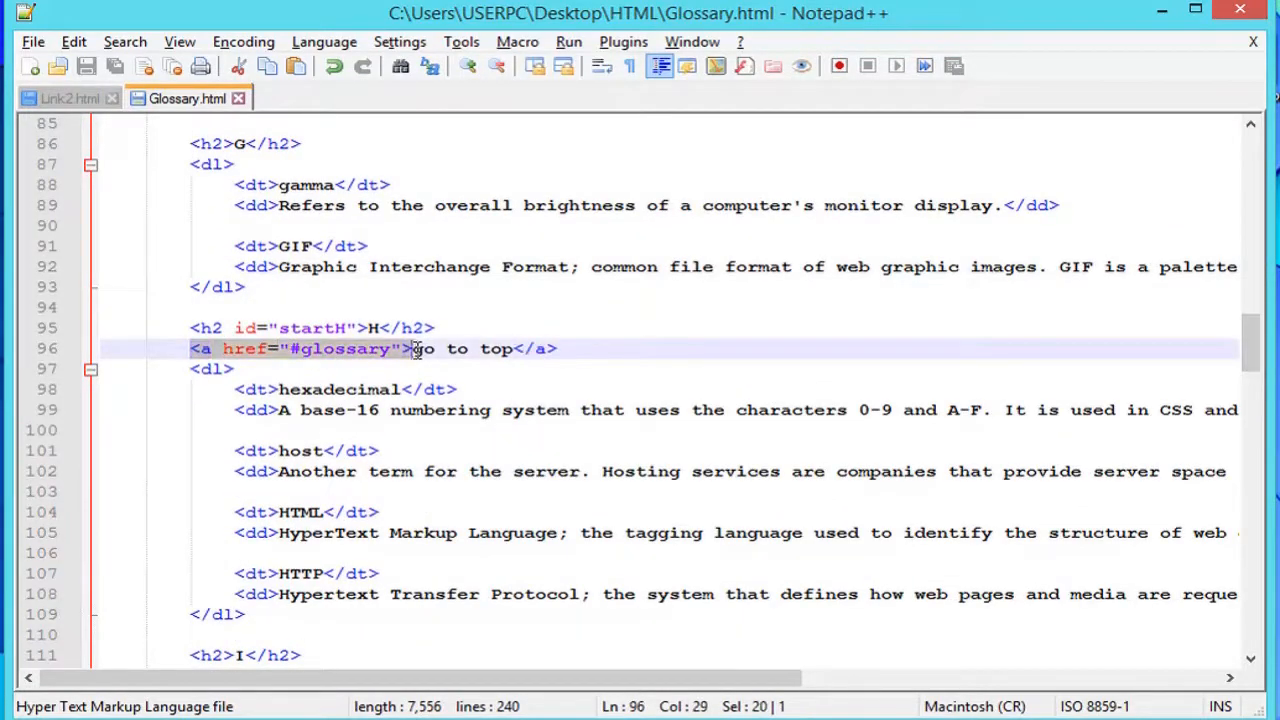
Write <a href="#glossary">top</a> below the X heading in Glossary.html and save it.
click(560, 348)
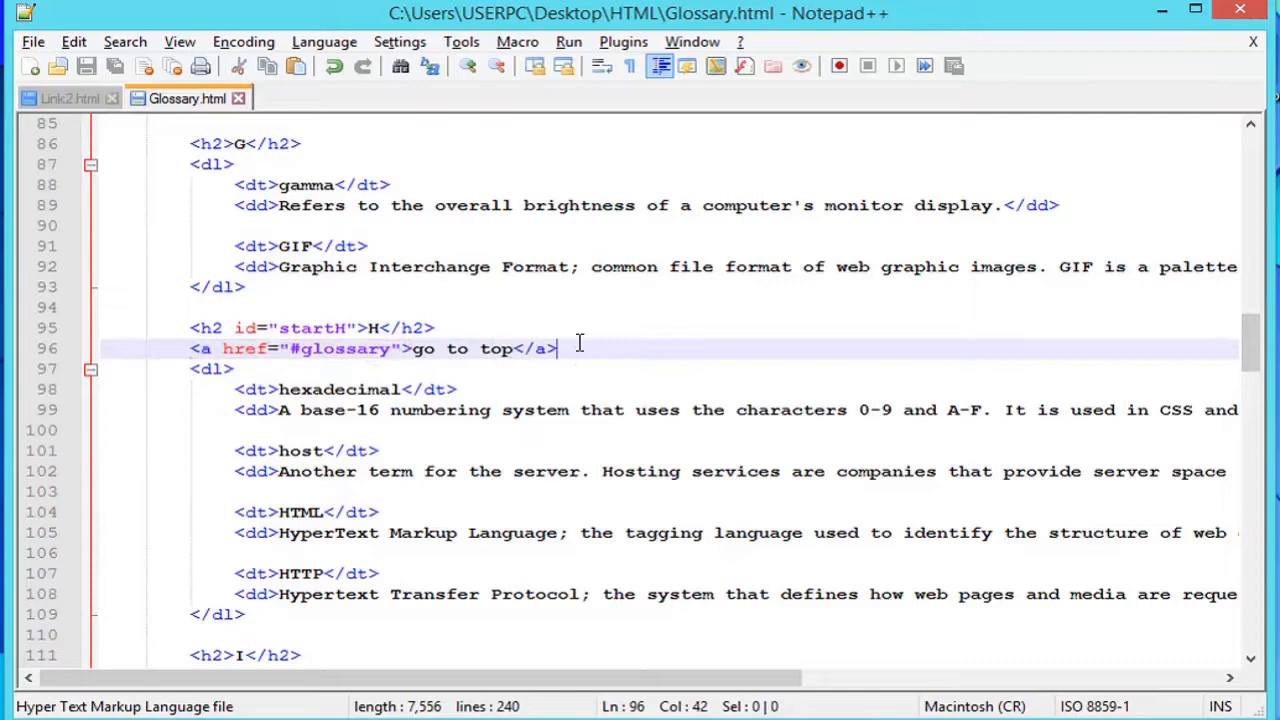
mouse_move(1254, 358)
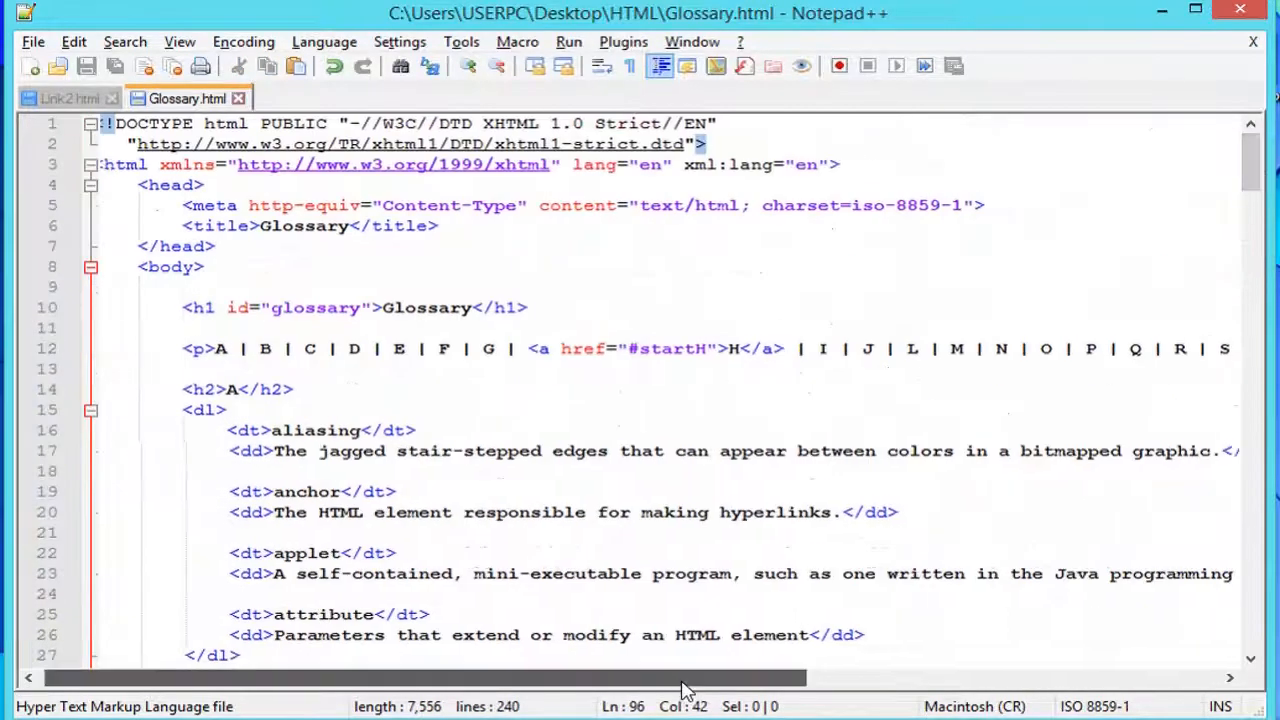
scroll(right, 3)
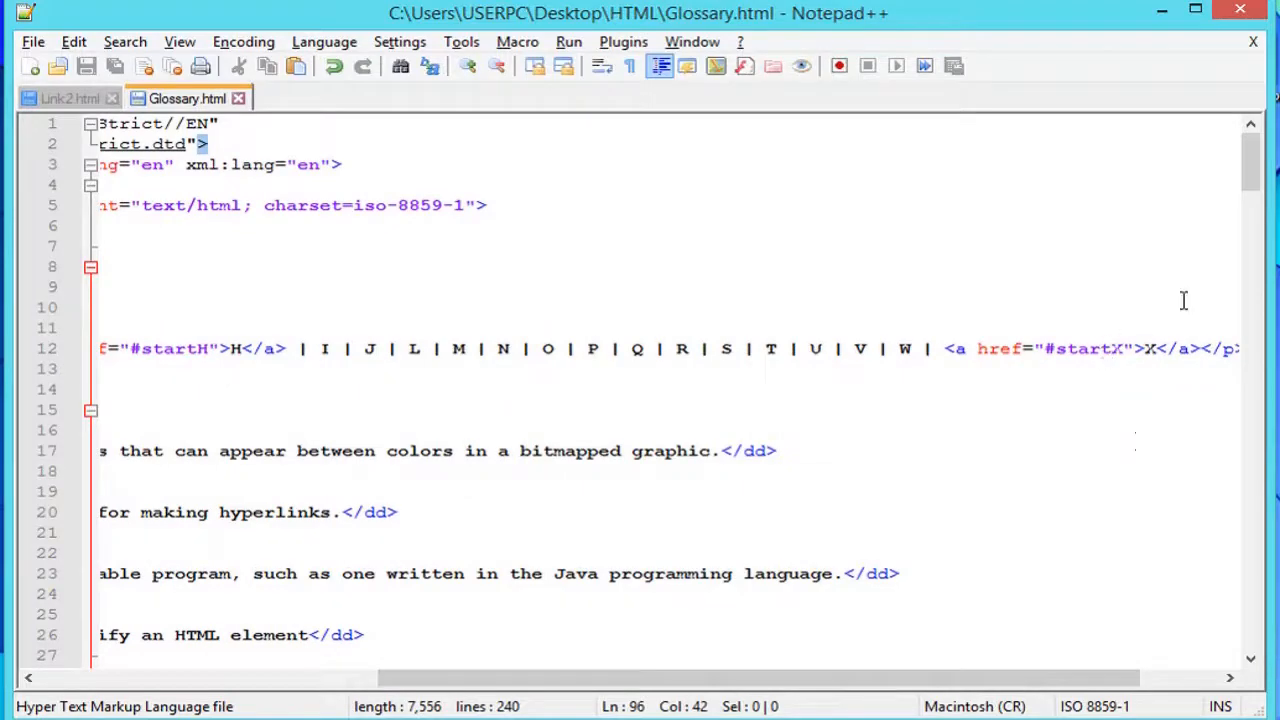
scroll(down, 3)
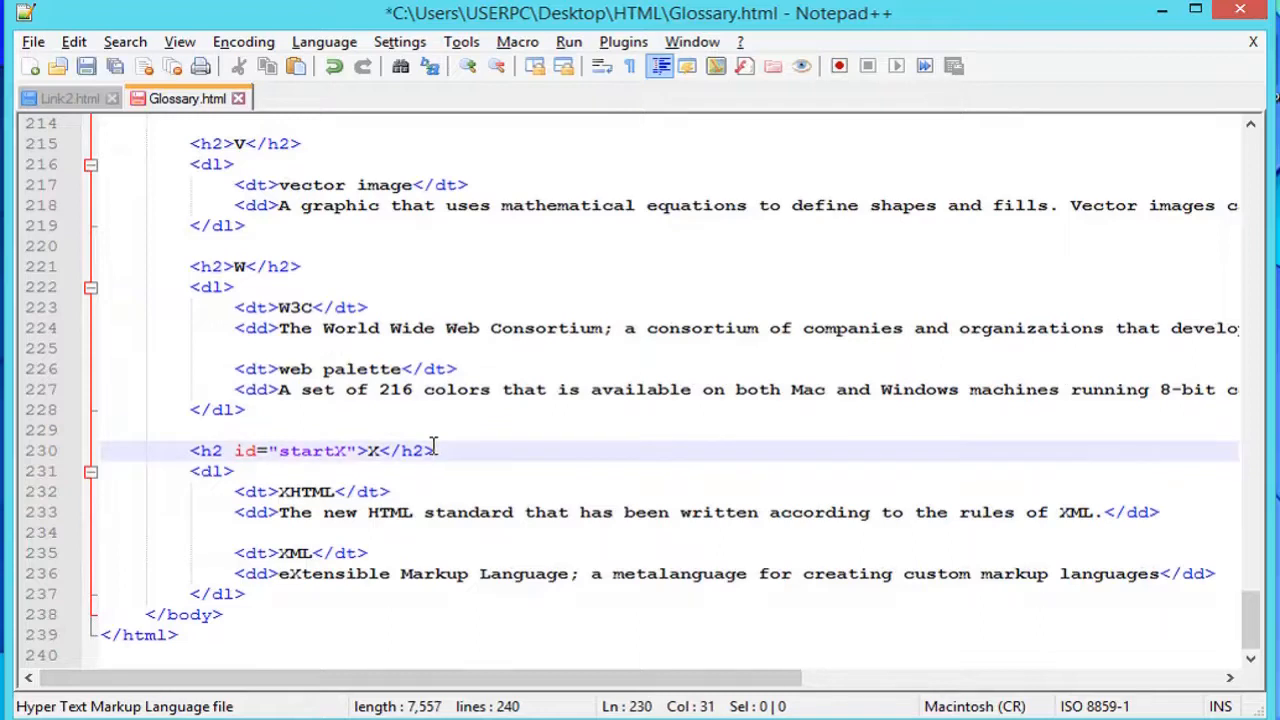
text(<a href=)
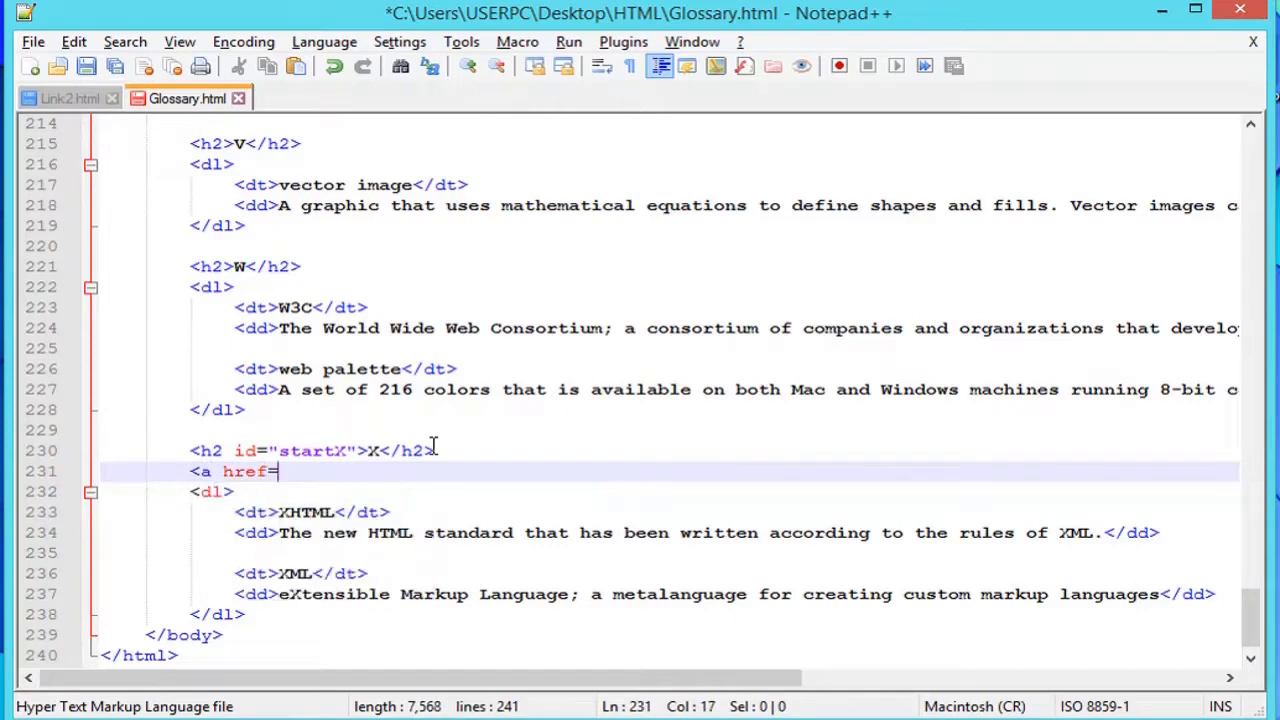
text("#)
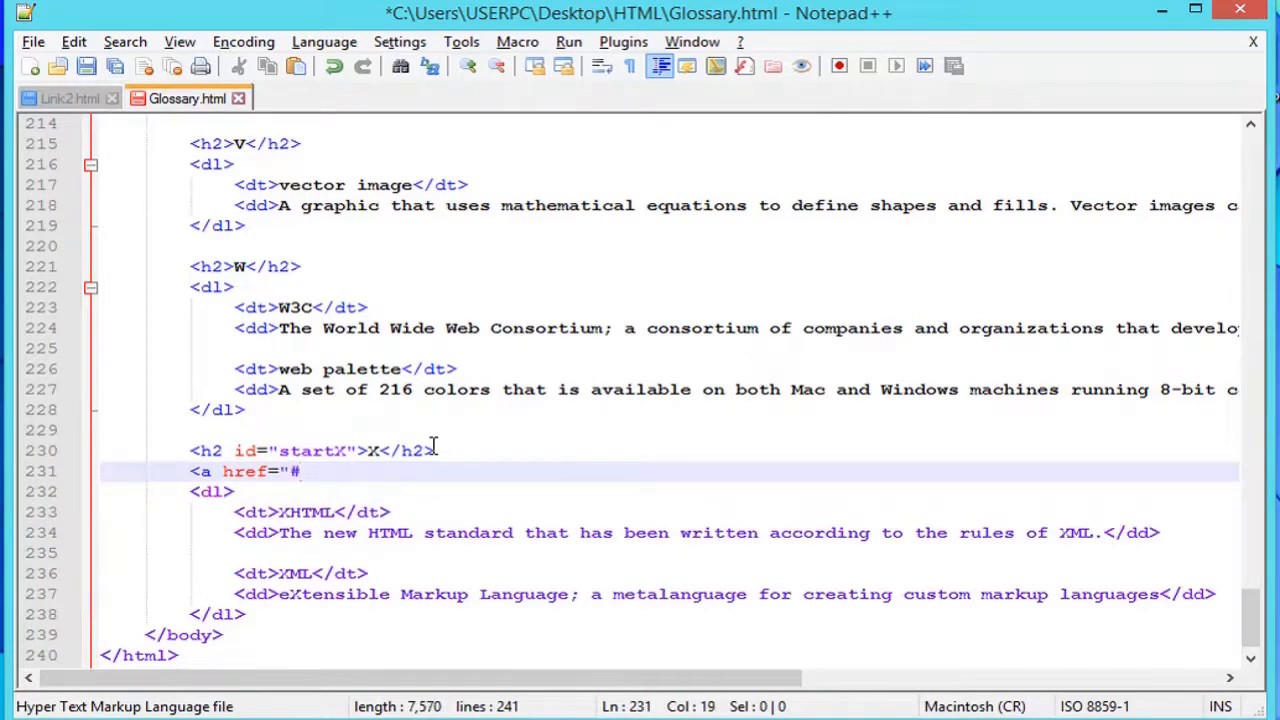
text(glo)
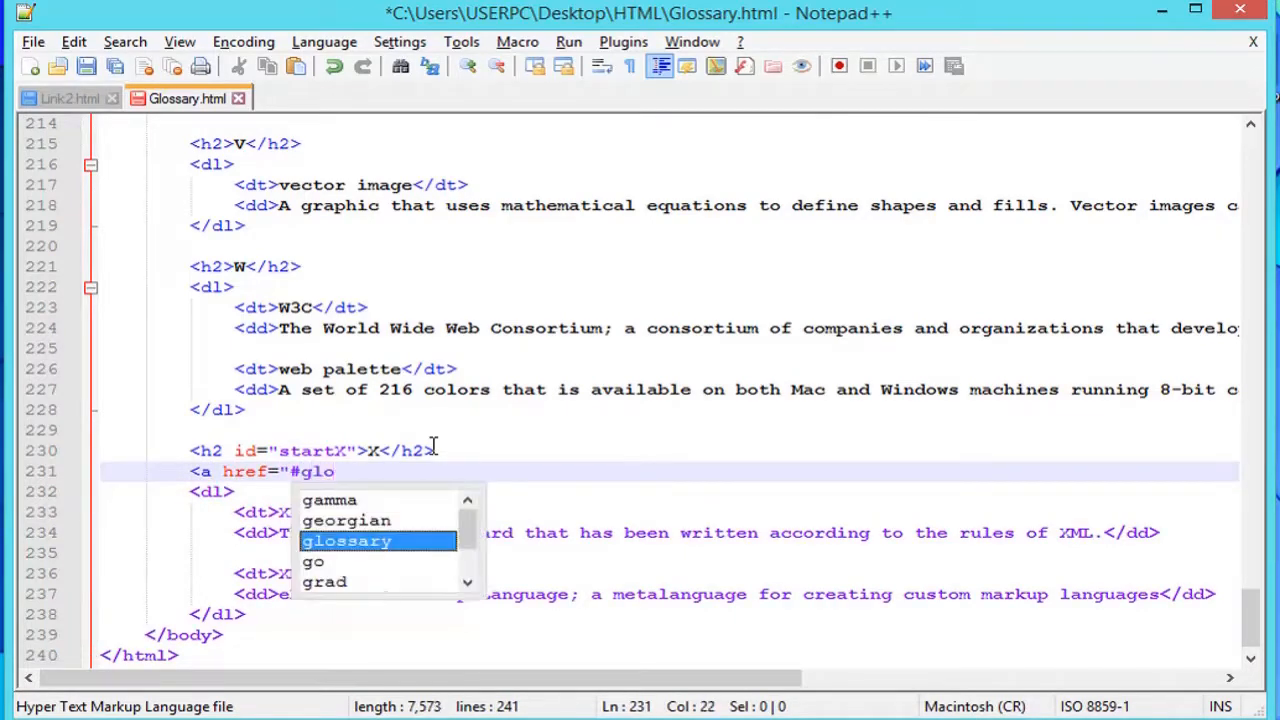
text(ssary)
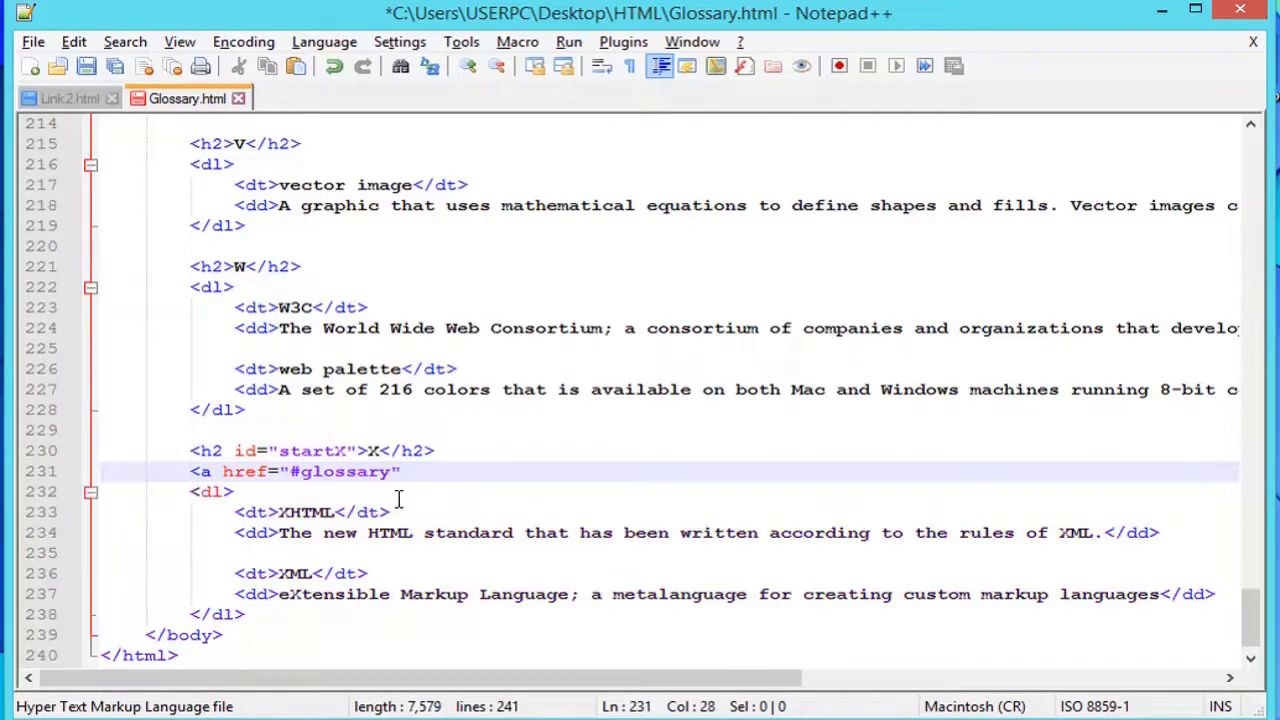
text(>g)
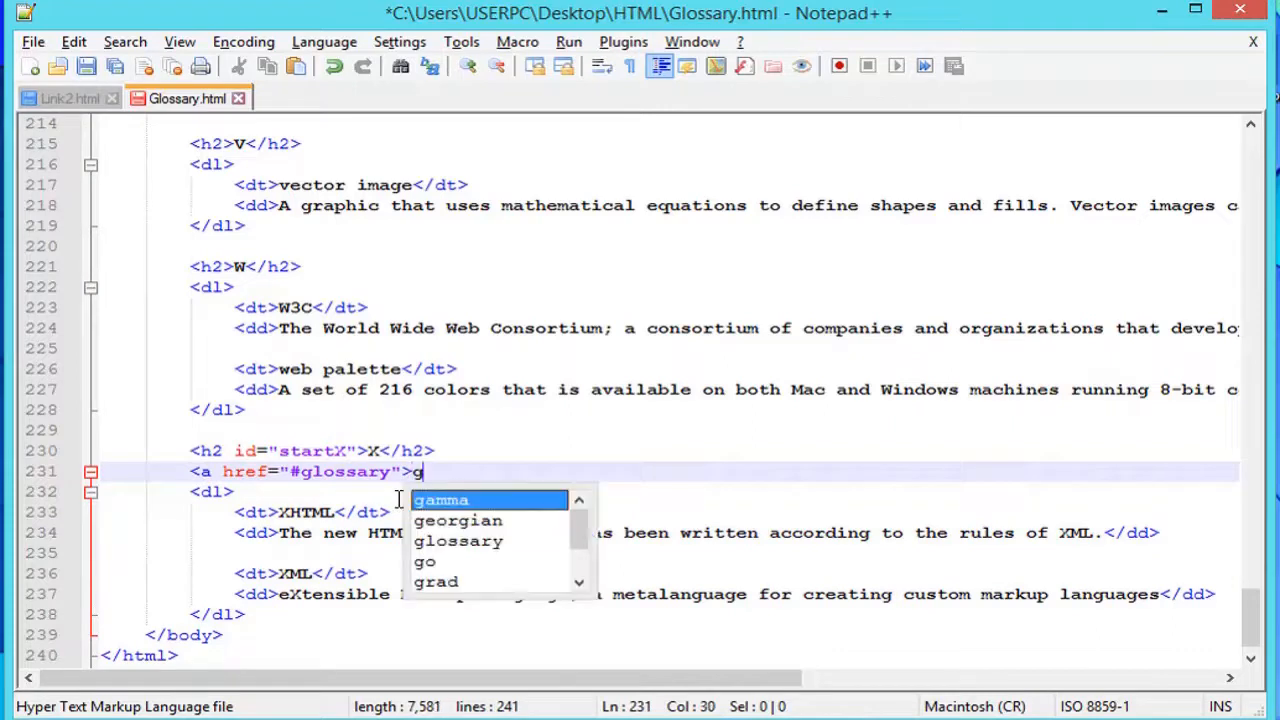
text(op)
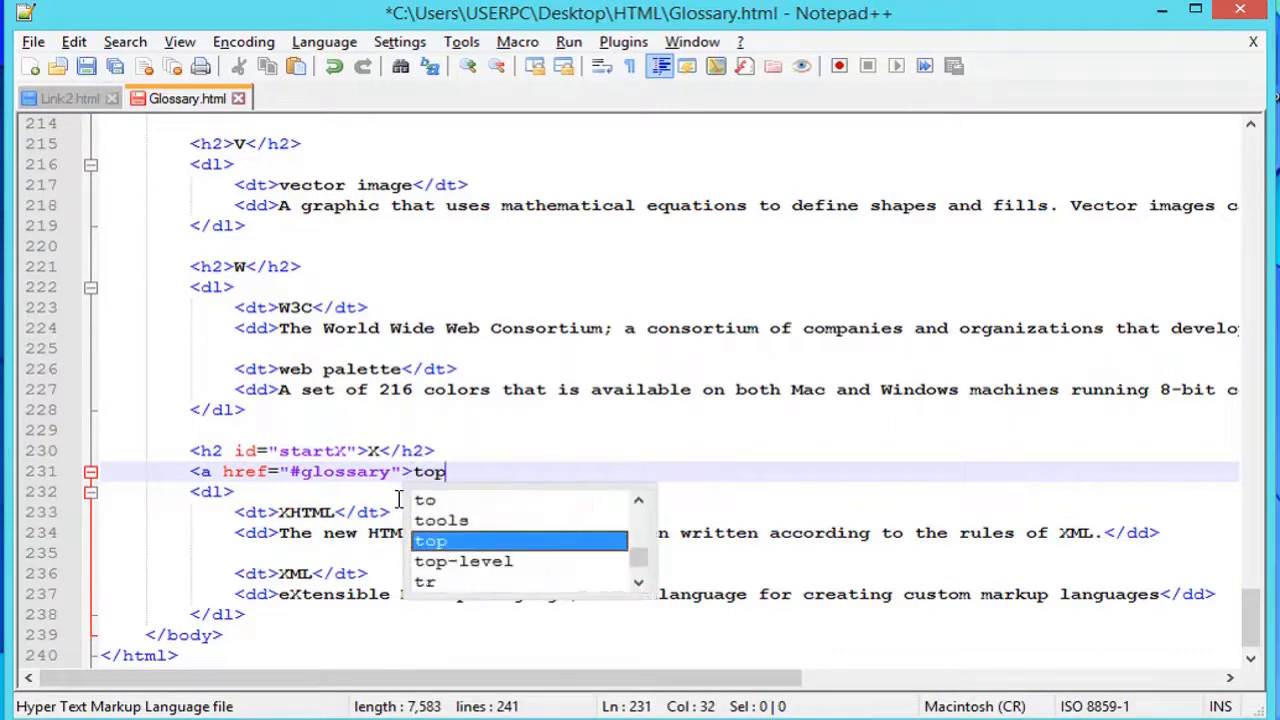
text(</a>)
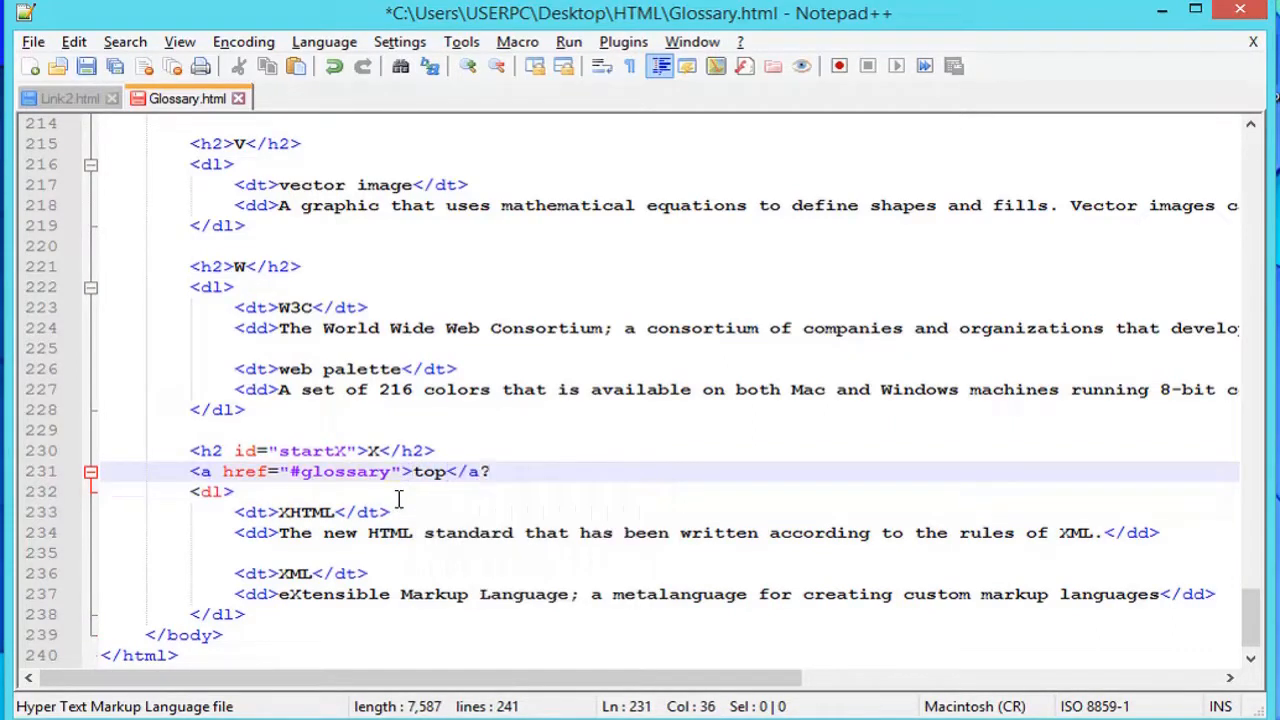
key(ctrl+s)
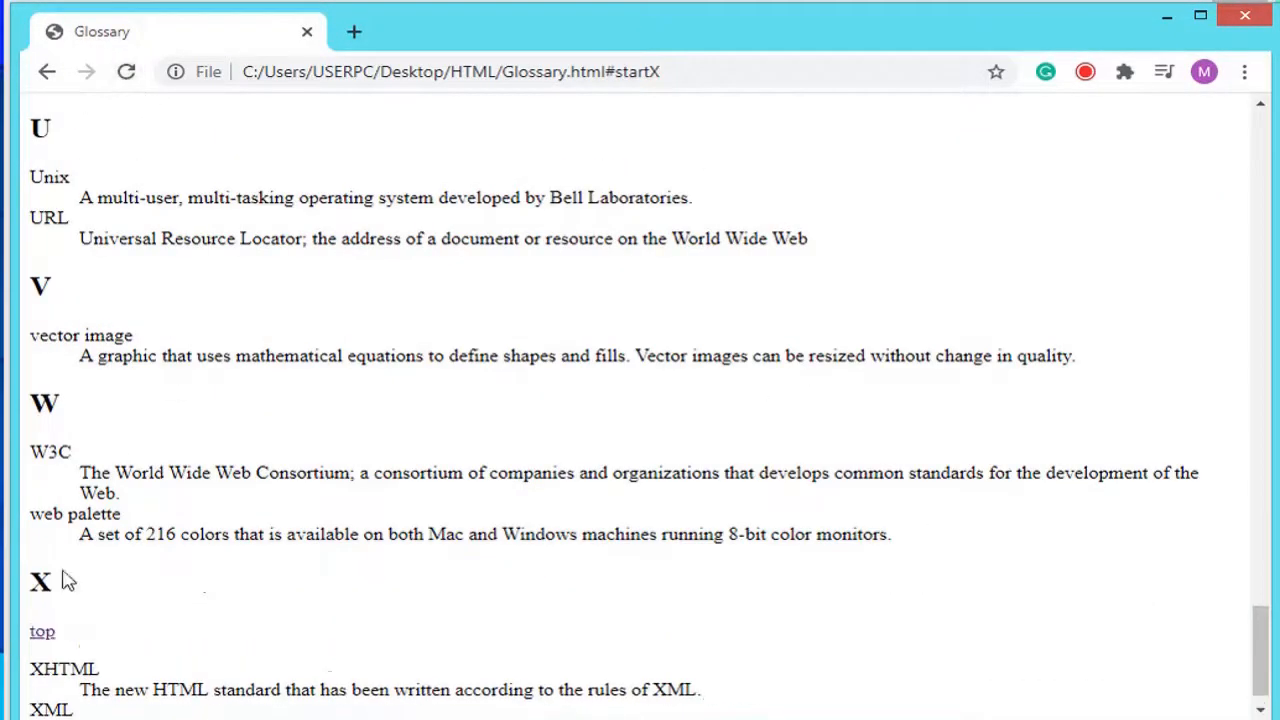
Scroll the reloaded glossary page down to the X section showing the new top link.
scroll(down, 3)
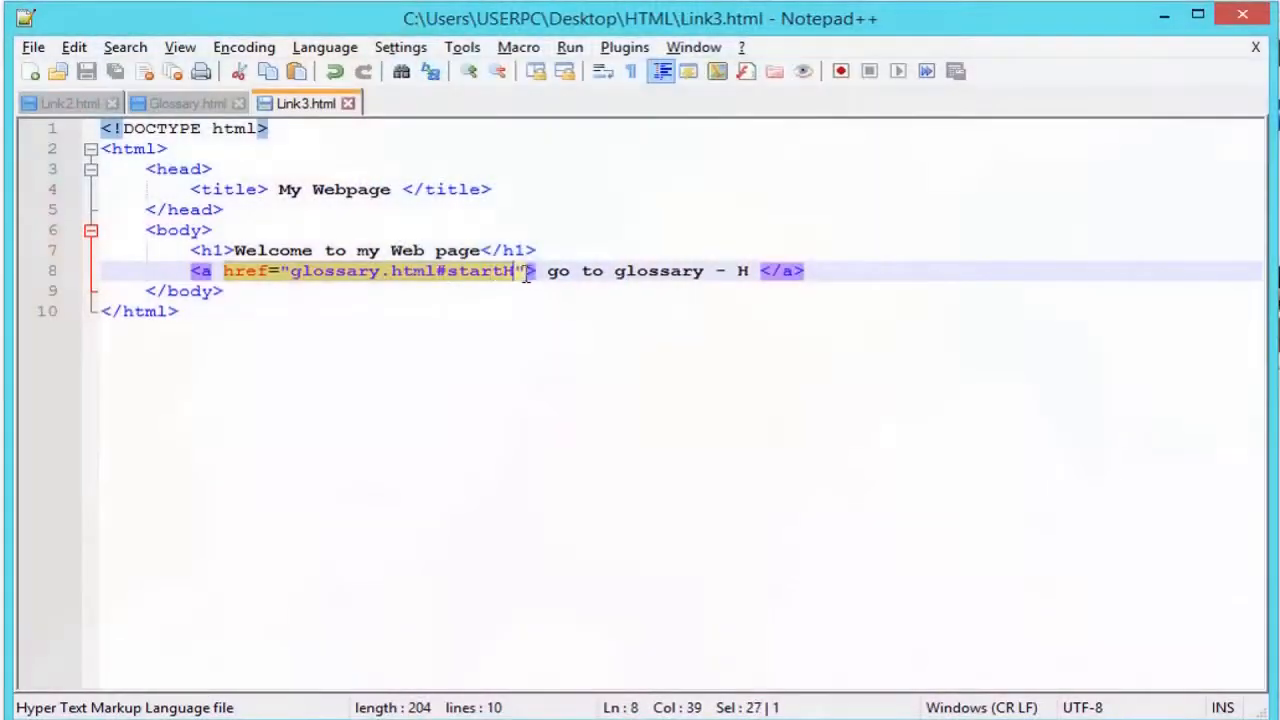
Save the page with the 'go to glossary - H' link as Link3.html.
click(36, 48)
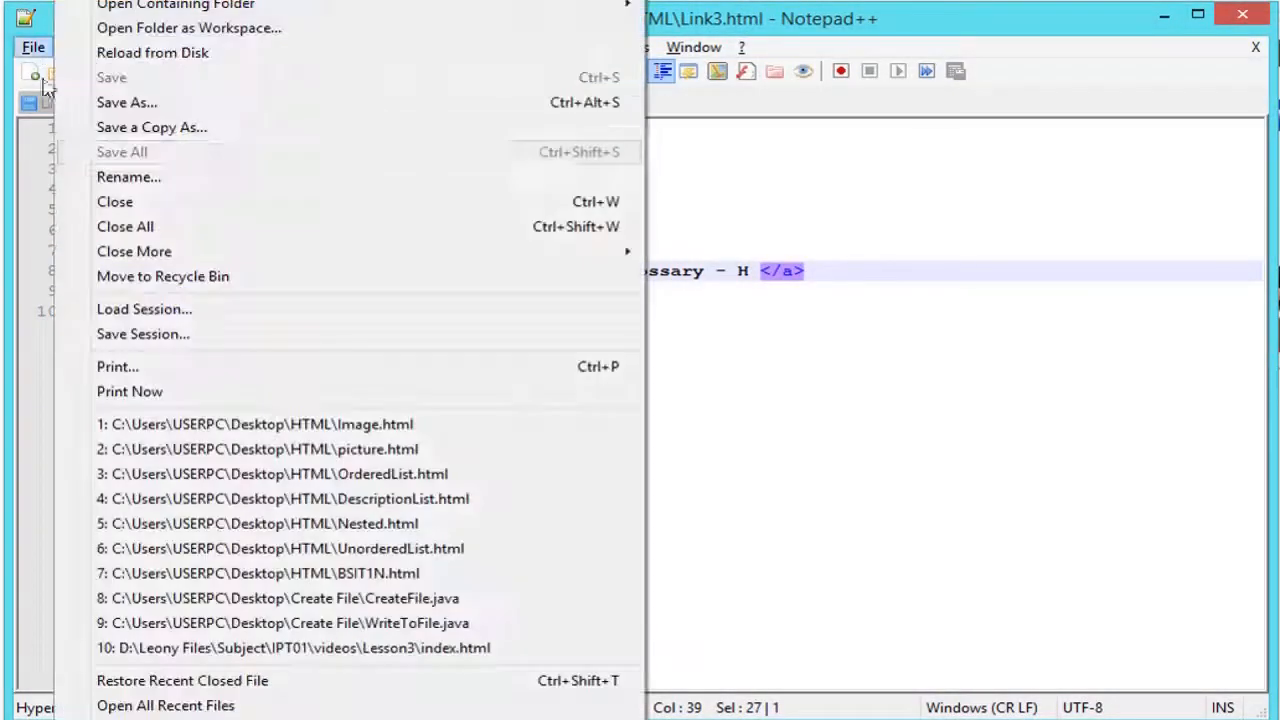
click(128, 102)
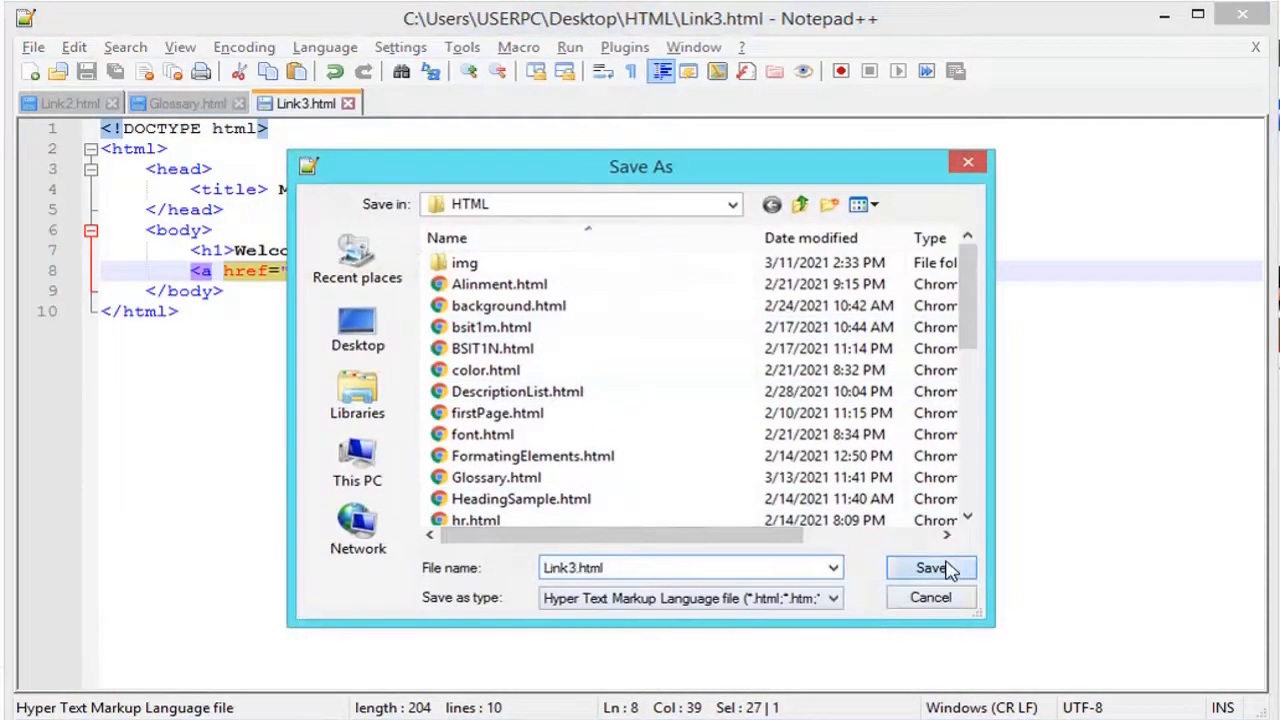
click(932, 568)
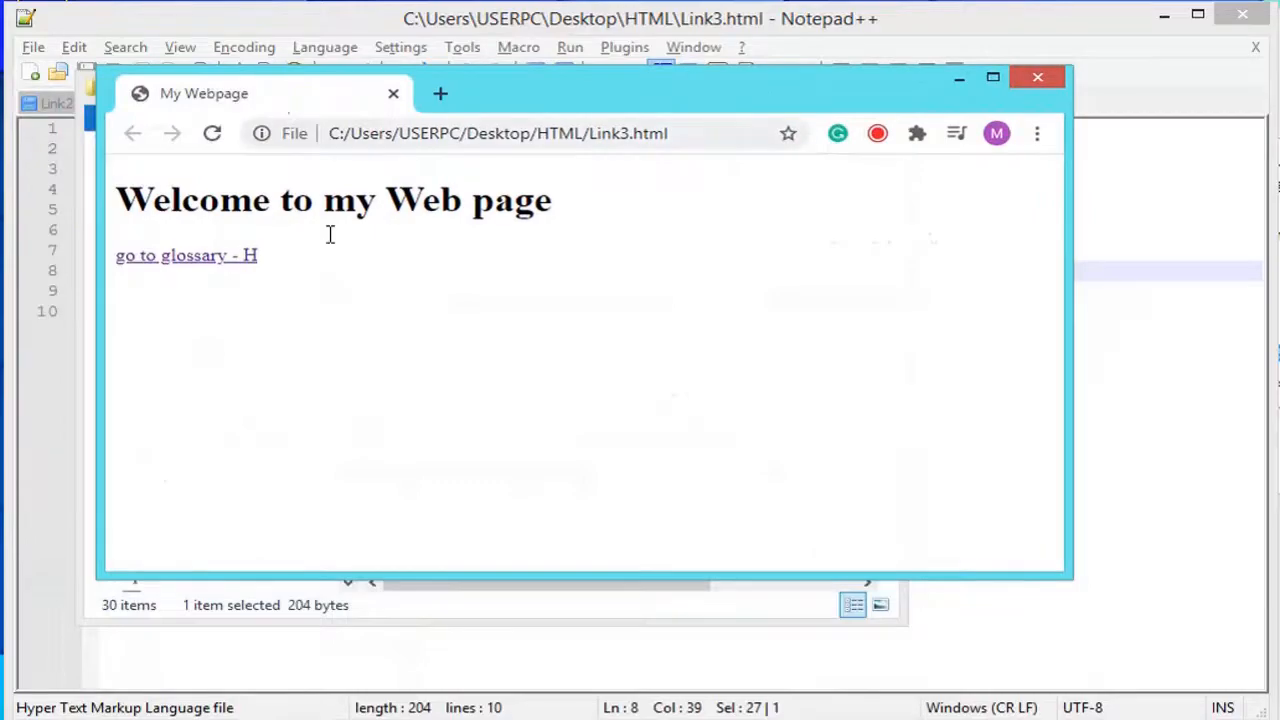
Follow the 'go to glossary - H' link so glossary.html opens at #startH.
click(184, 256)
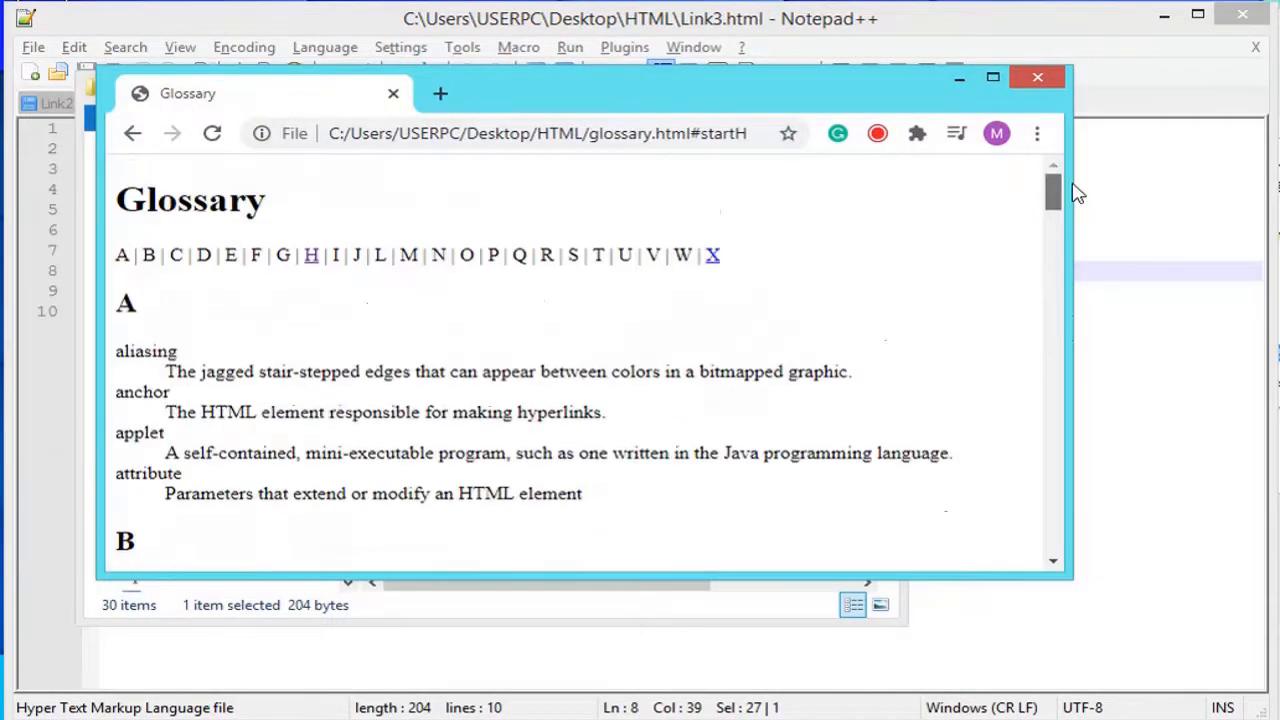
click(132, 132)
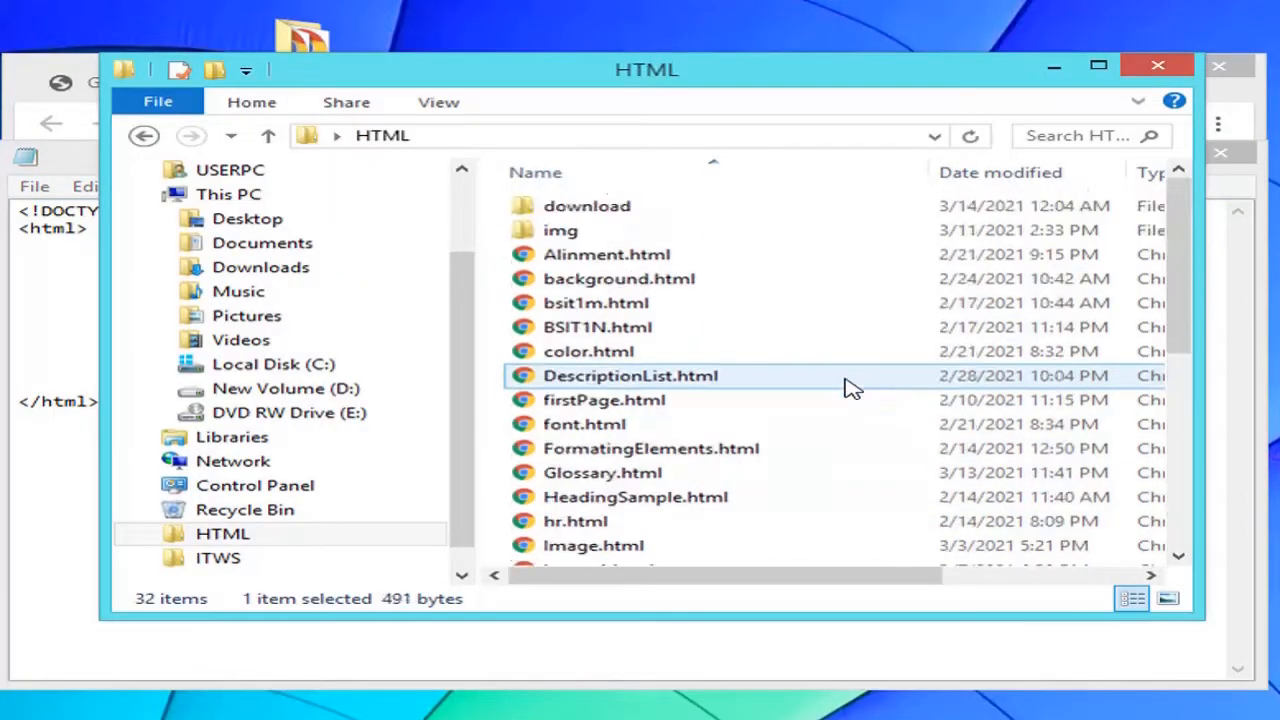
View the download folder's masters.pdf, sample.JPG and test.zip, then save Link4.html.
double_click(588, 204)
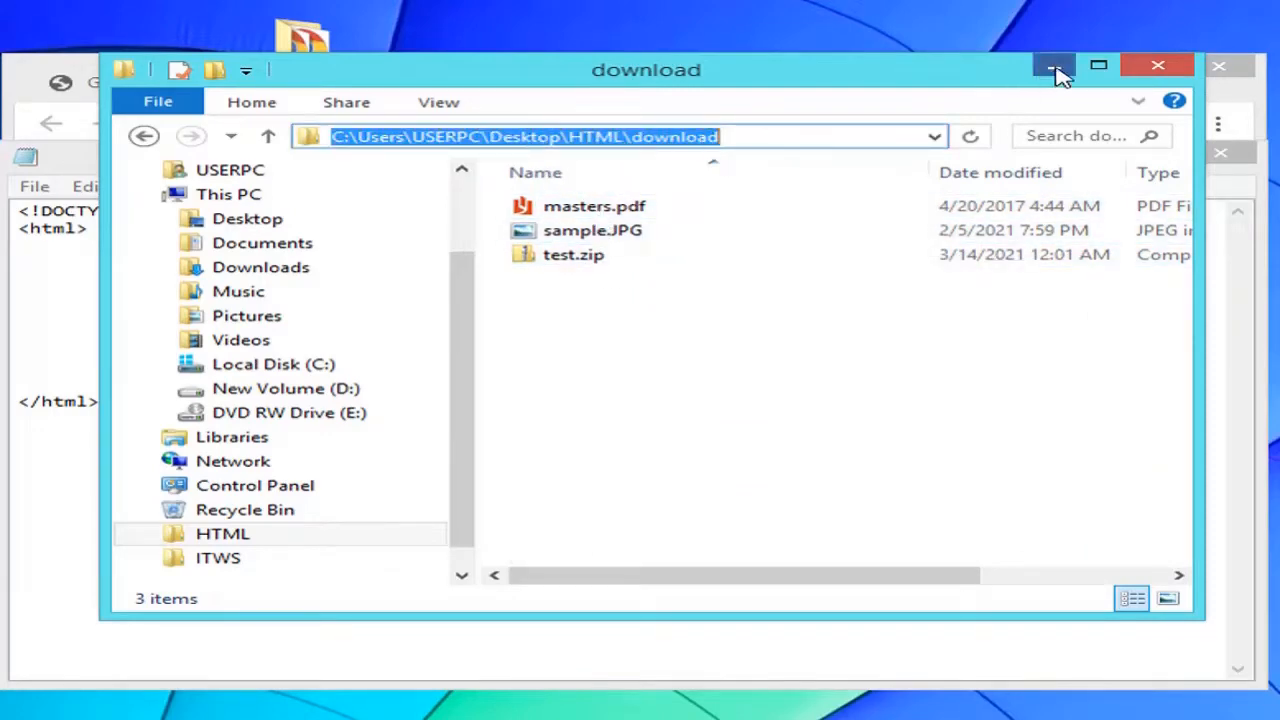
click(1048, 64)
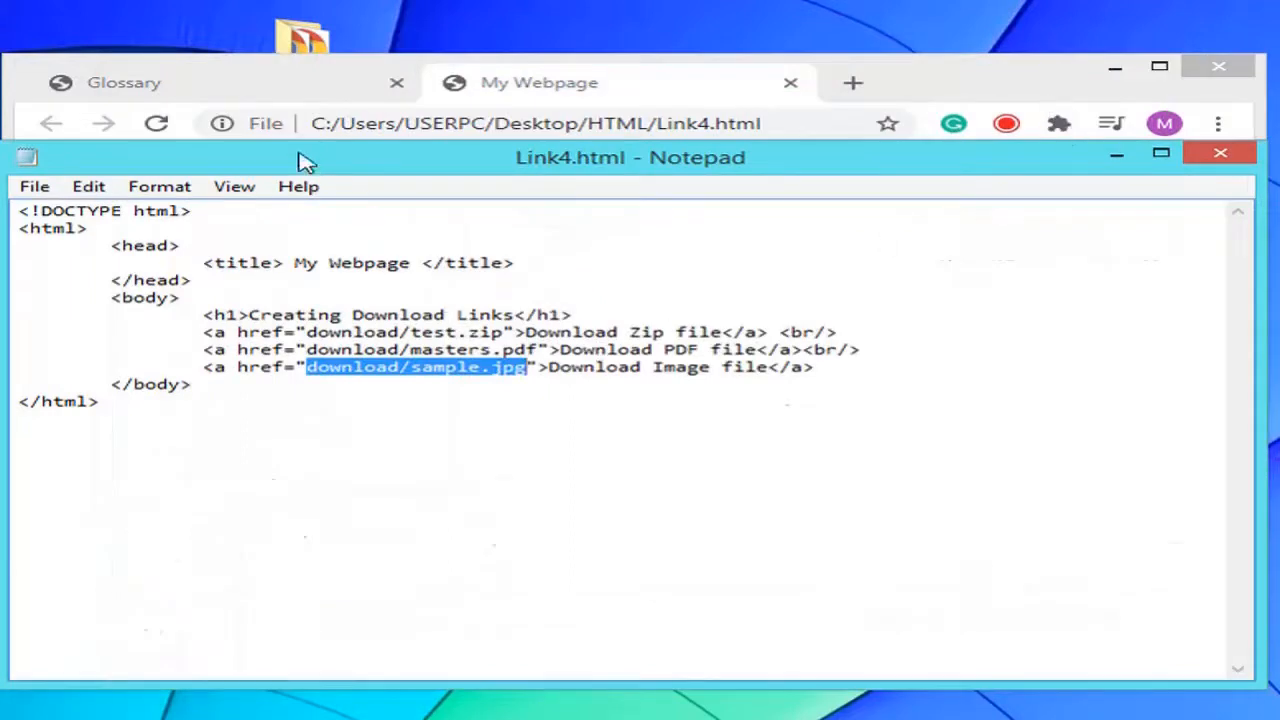
click(34, 186)
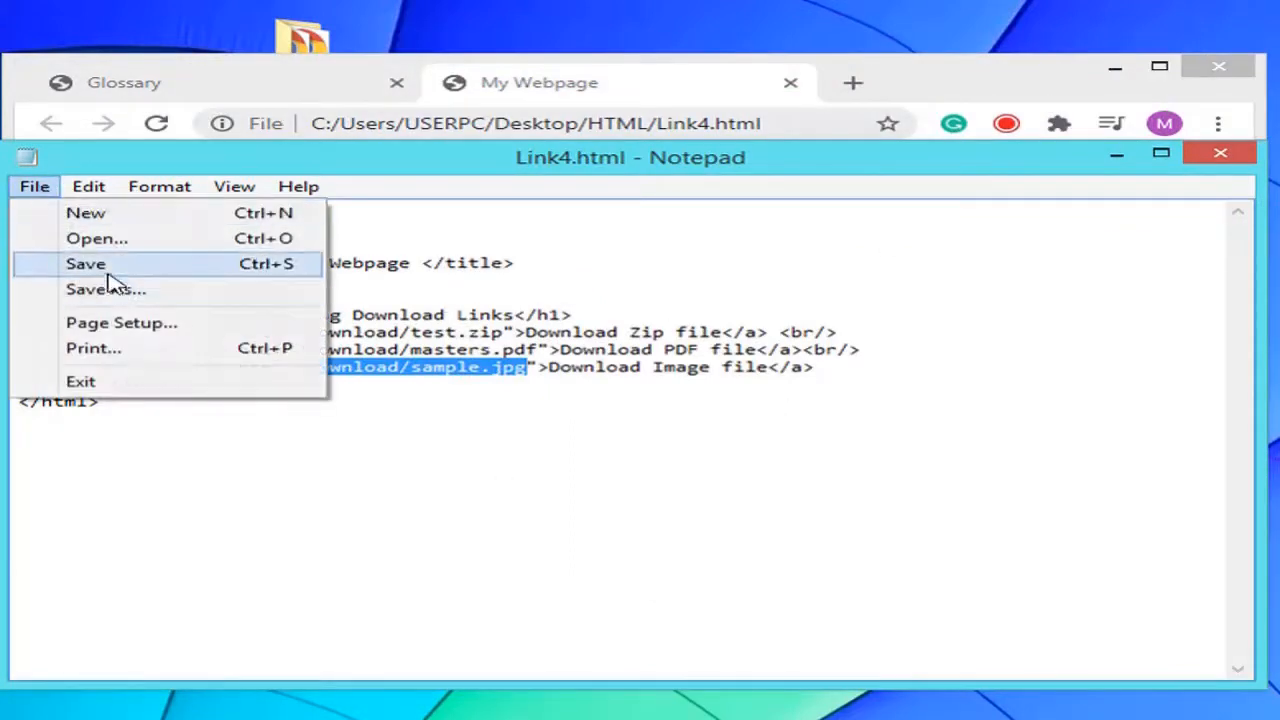
click(84, 264)
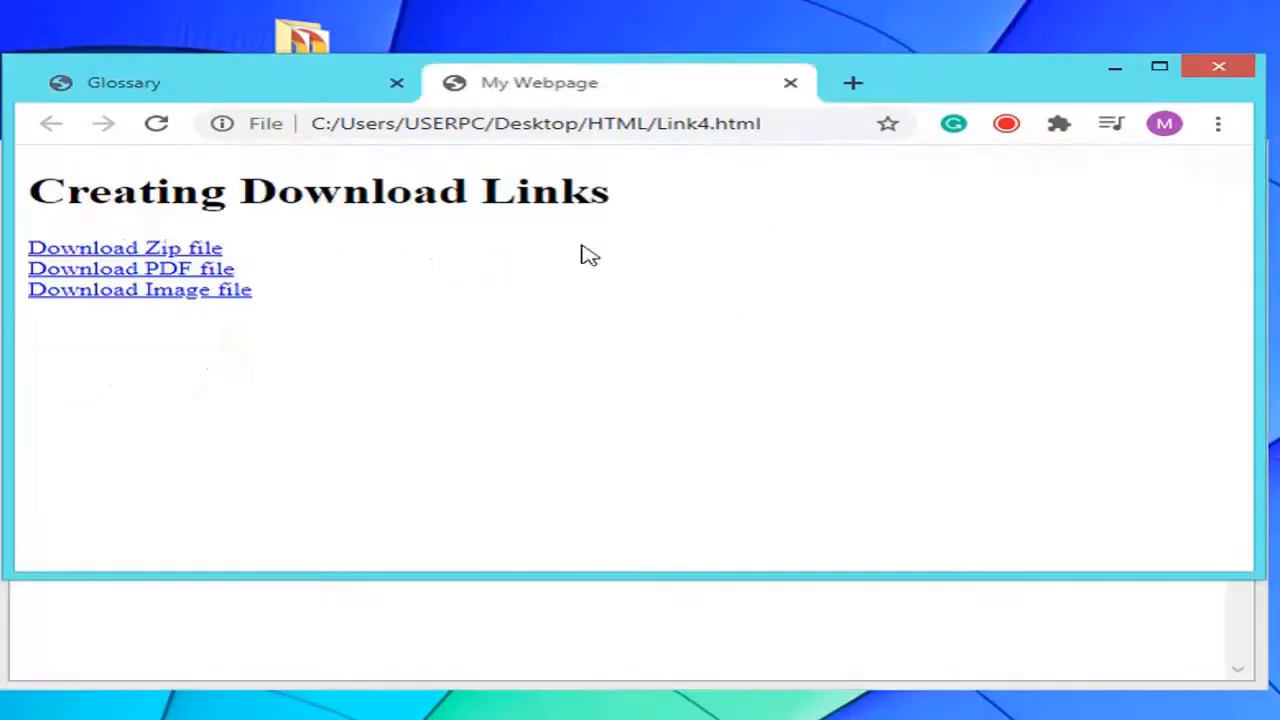
mouse_move(204, 284)
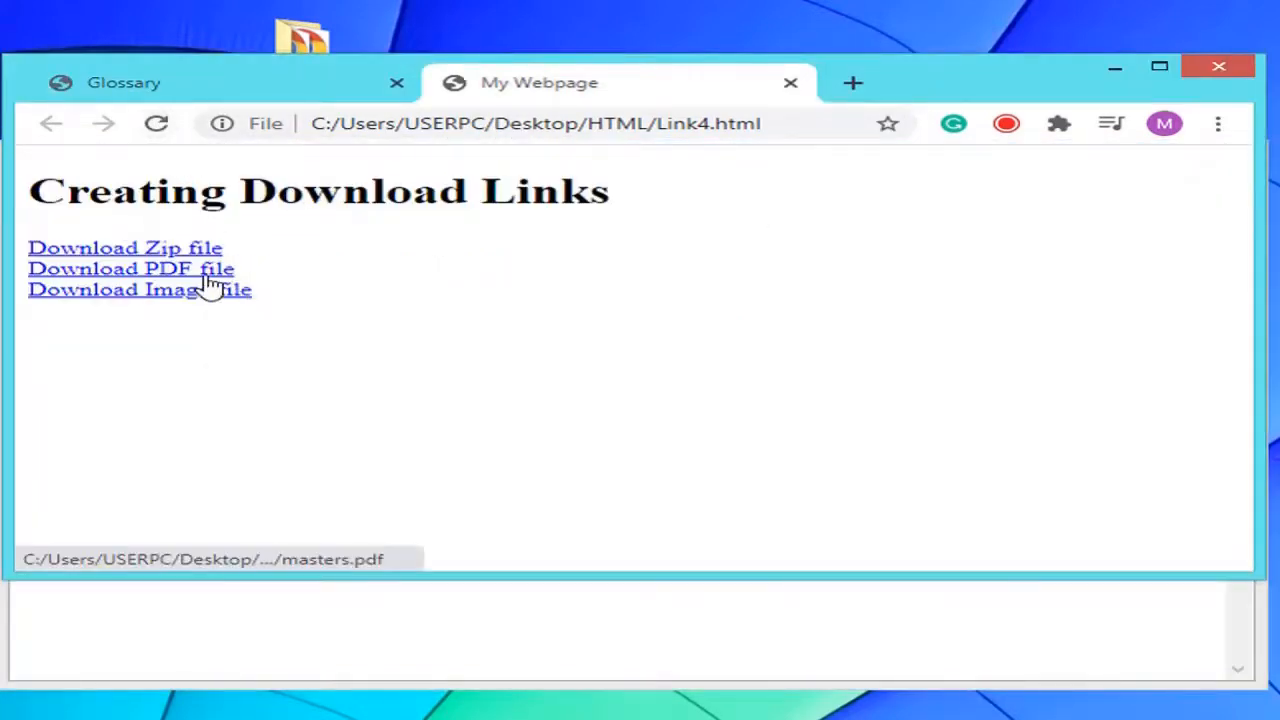
Try the PDF and image links, viewing masters.pdf and sample.jpg, then go back to Link4.html.
click(130, 268)
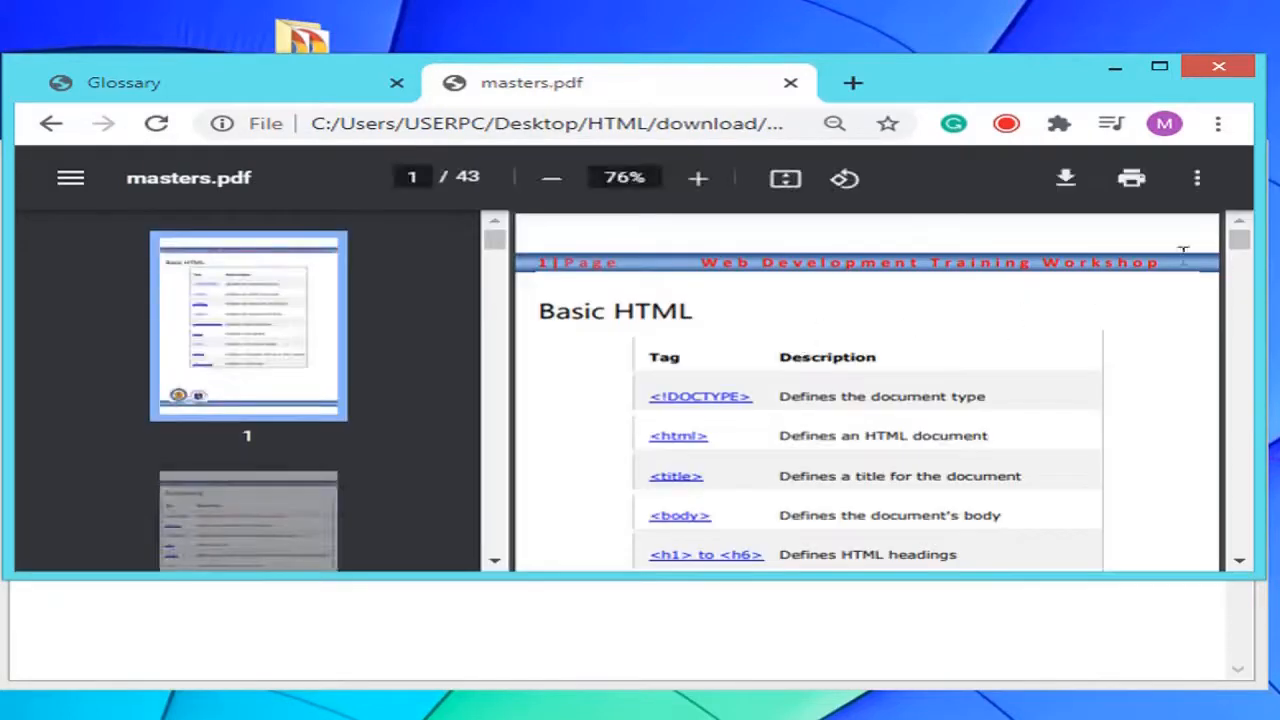
drag(1240, 236, 1244, 260)
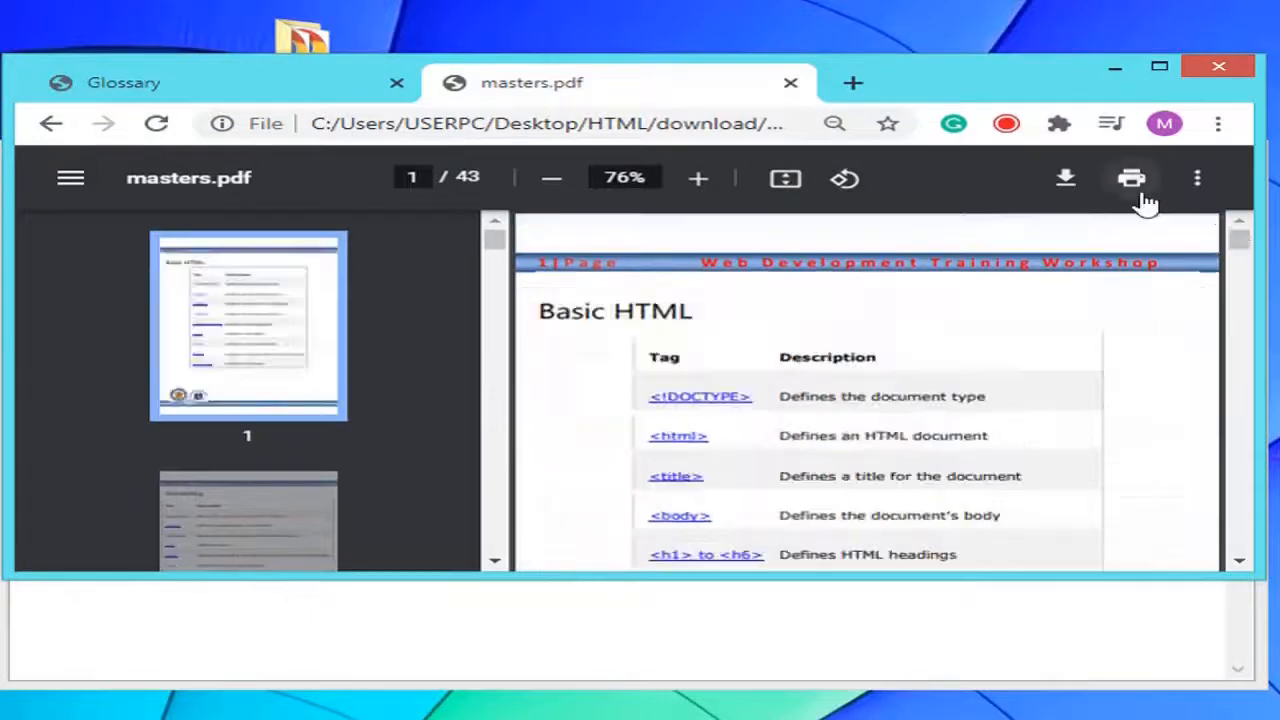
mouse_move(788, 248)
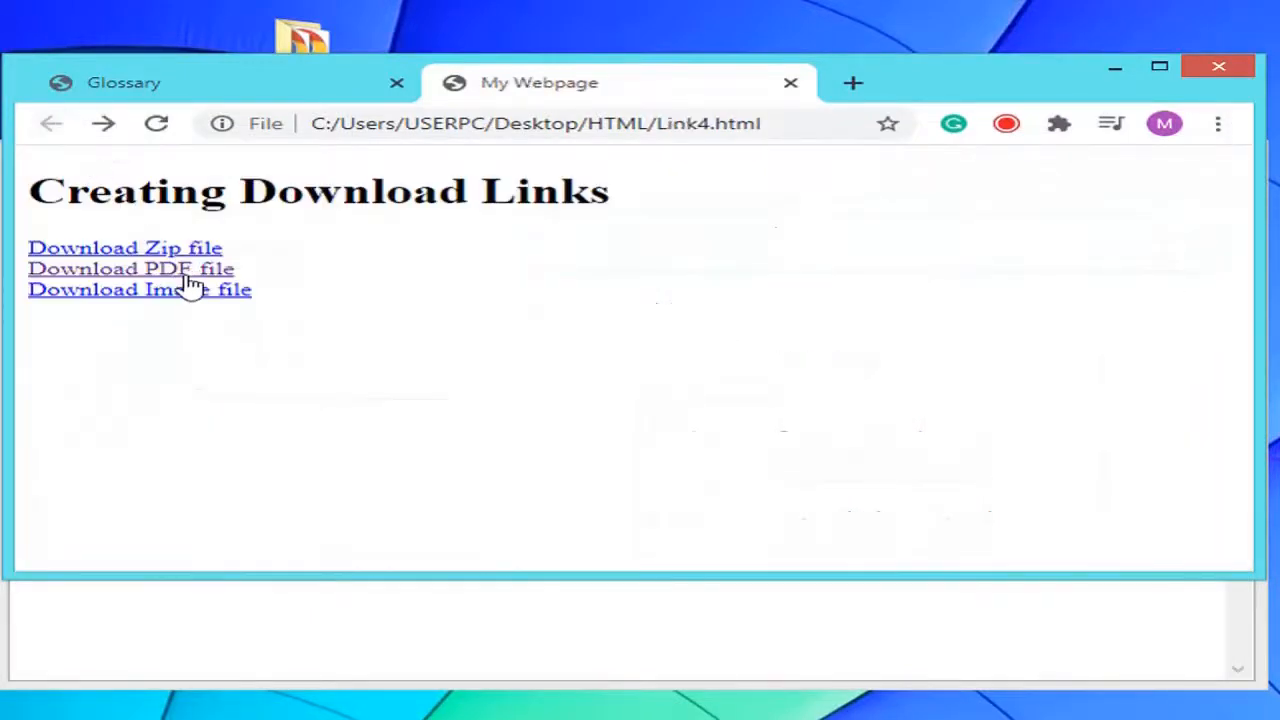
click(140, 288)
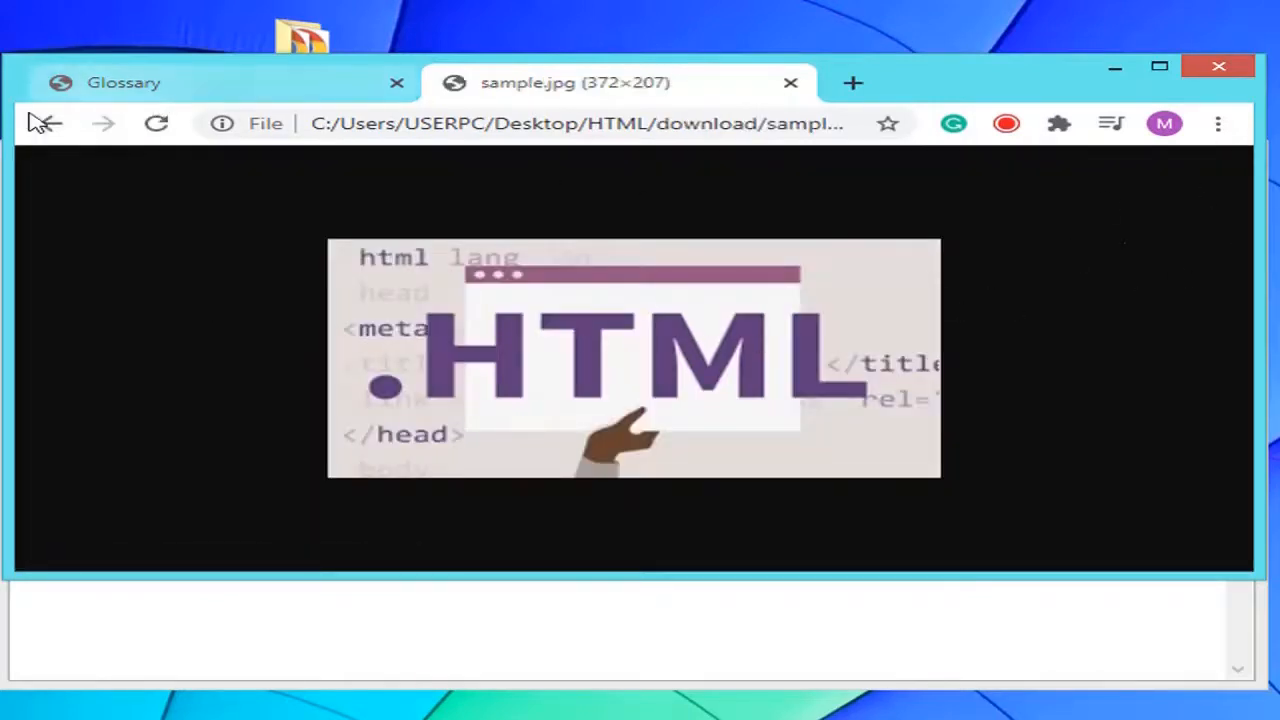
click(48, 124)
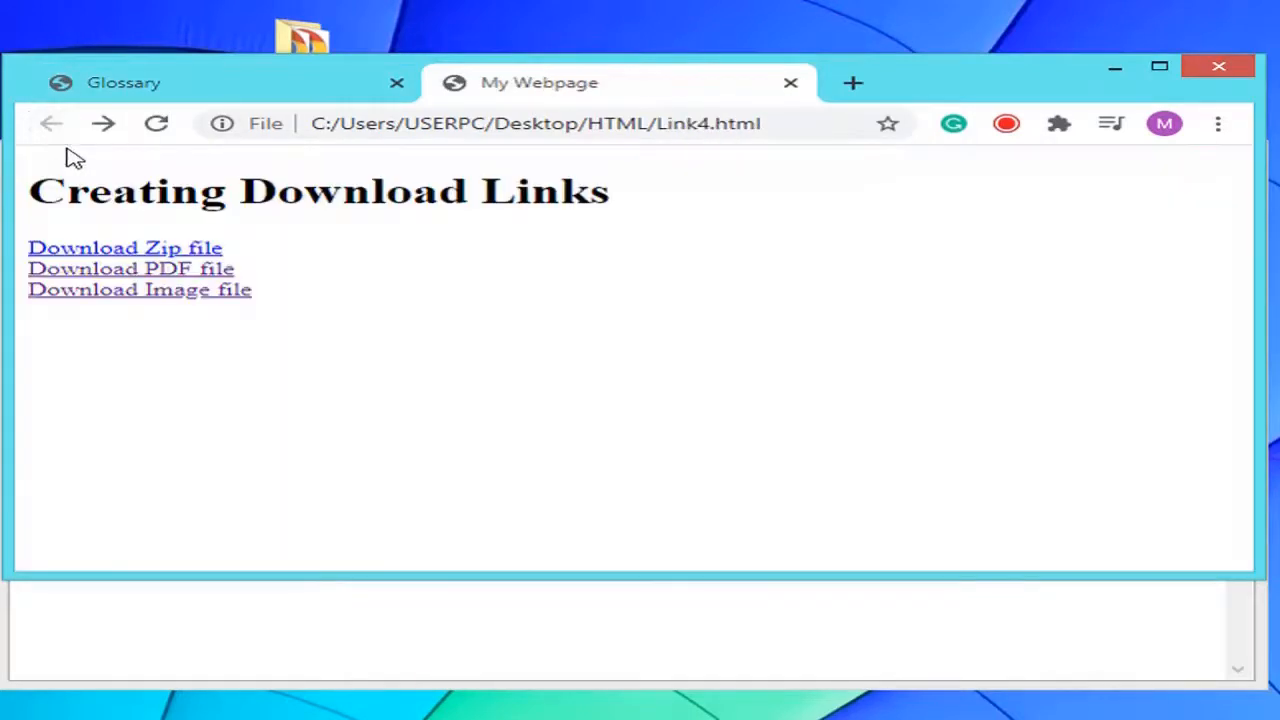